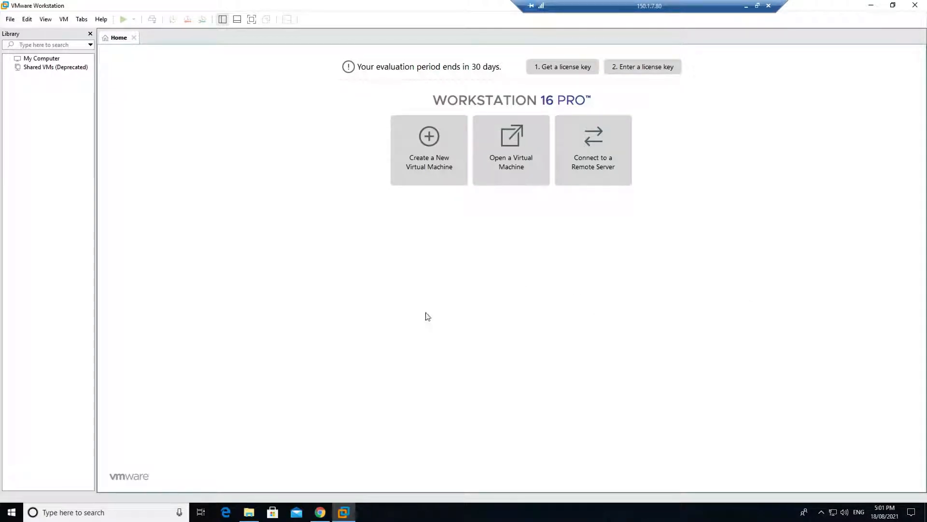
mouse_move(240, 180)
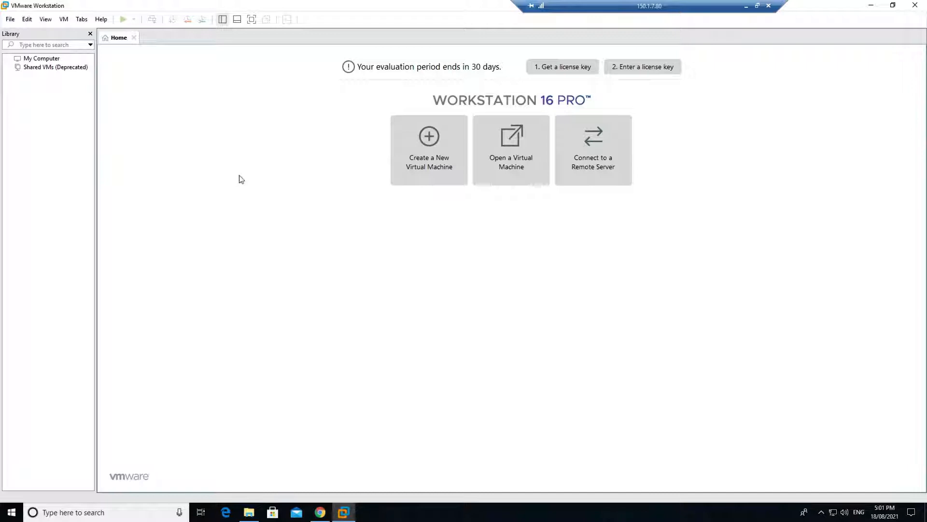
mouse_move(479, 151)
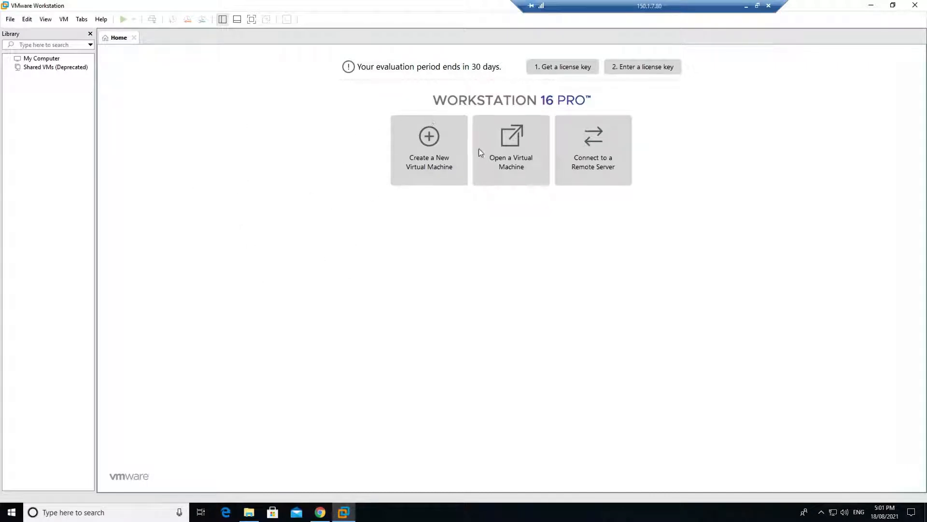
mouse_move(866, 8)
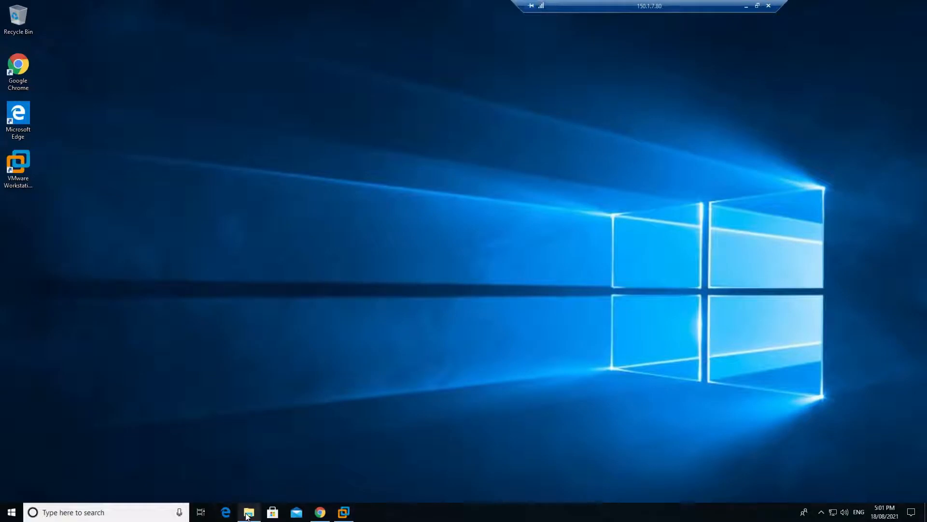
From Downloads, send the GNS3 VM 2.2.23 appliance to VMware Workstation via Open with
click(249, 512)
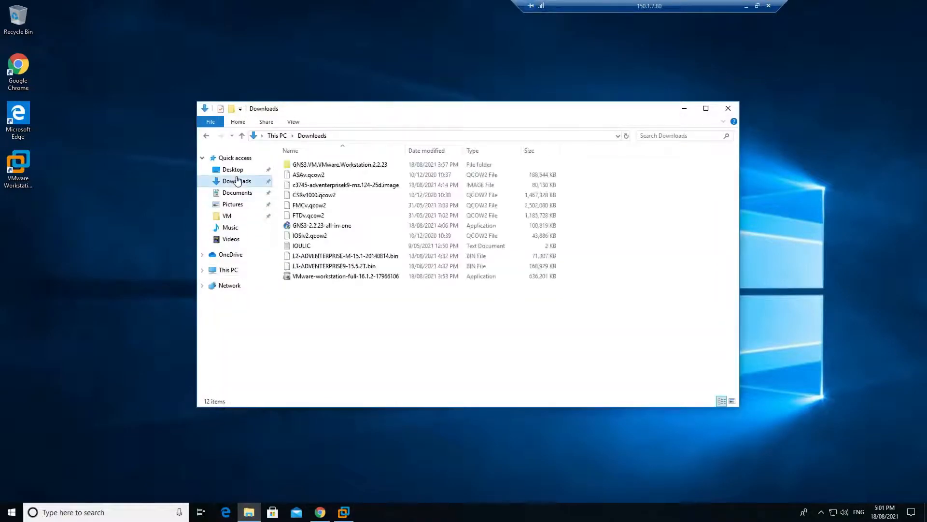
click(340, 165)
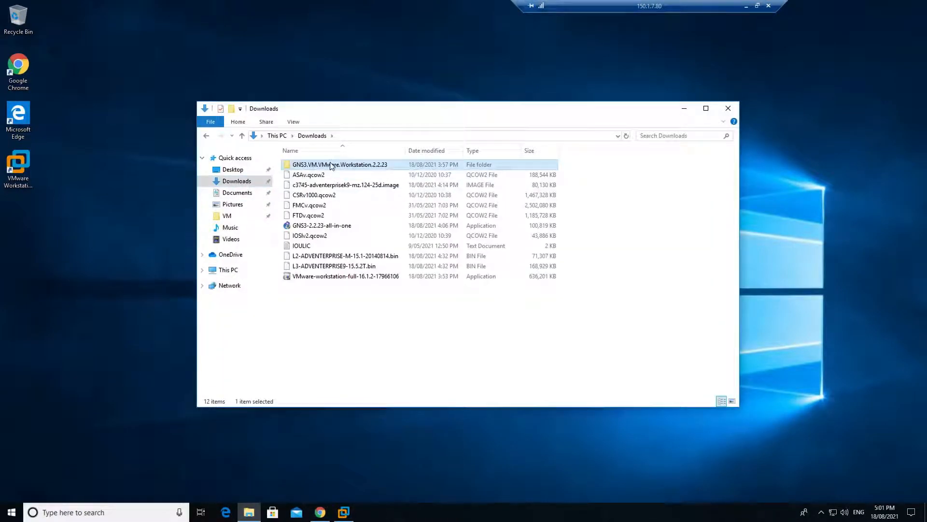
mouse_move(339, 165)
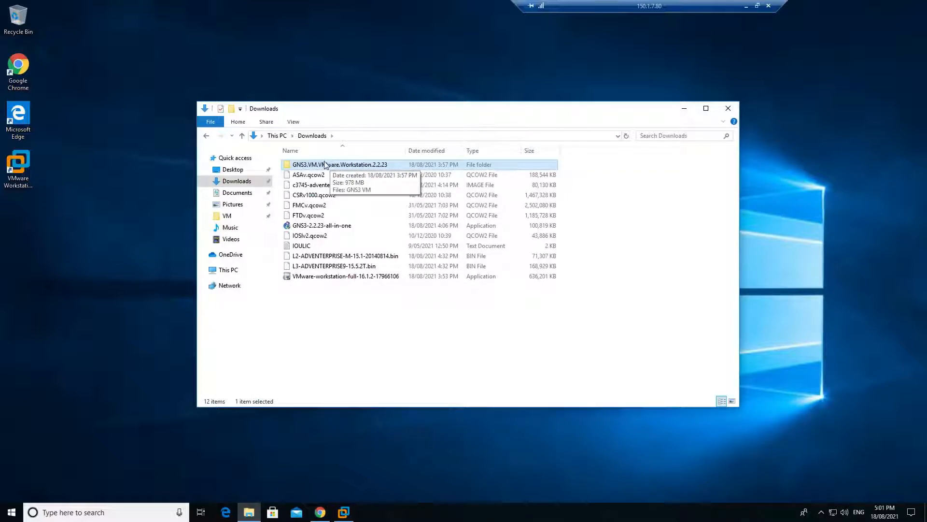
double_click(332, 165)
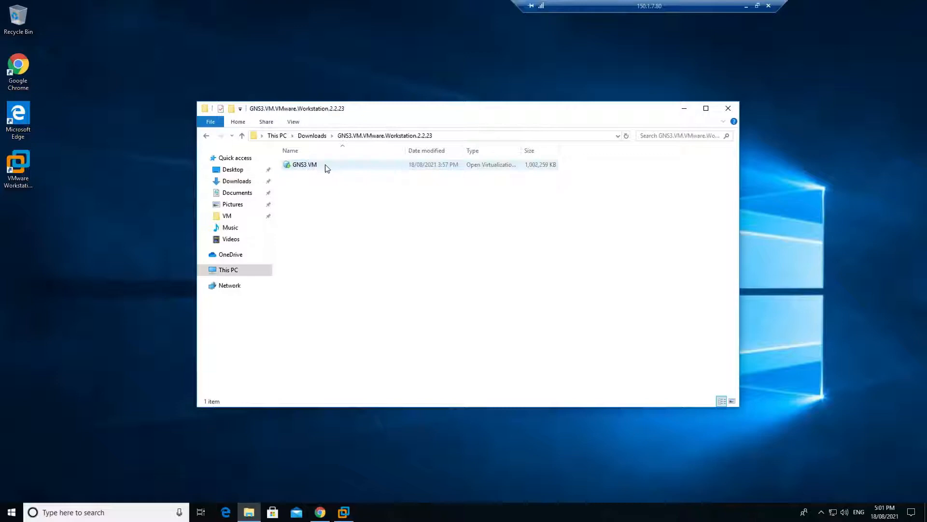
right_click(305, 164)
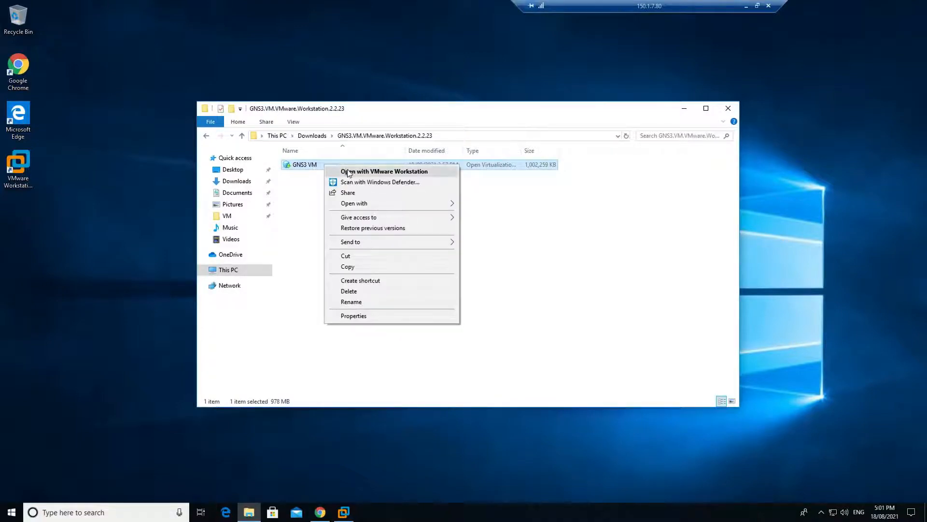
click(383, 171)
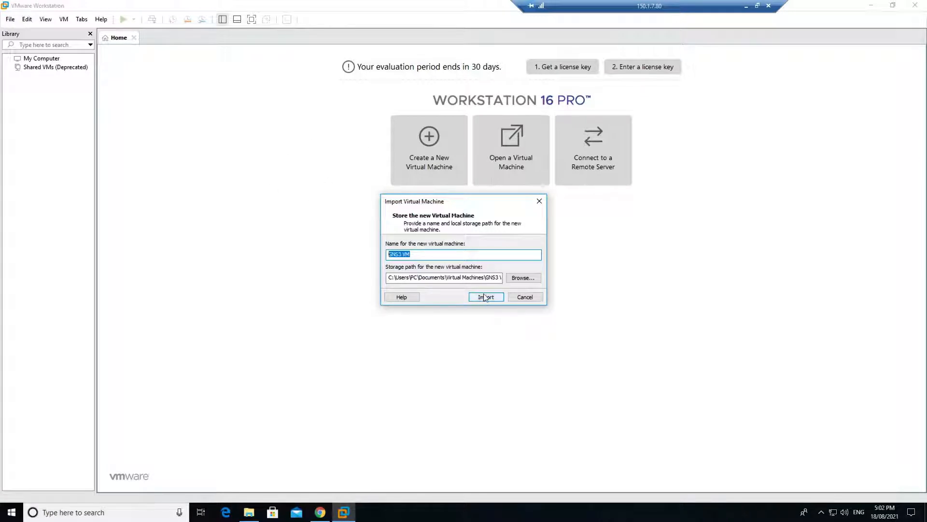
Import the GNS3 VM with the default name and storage path
click(486, 296)
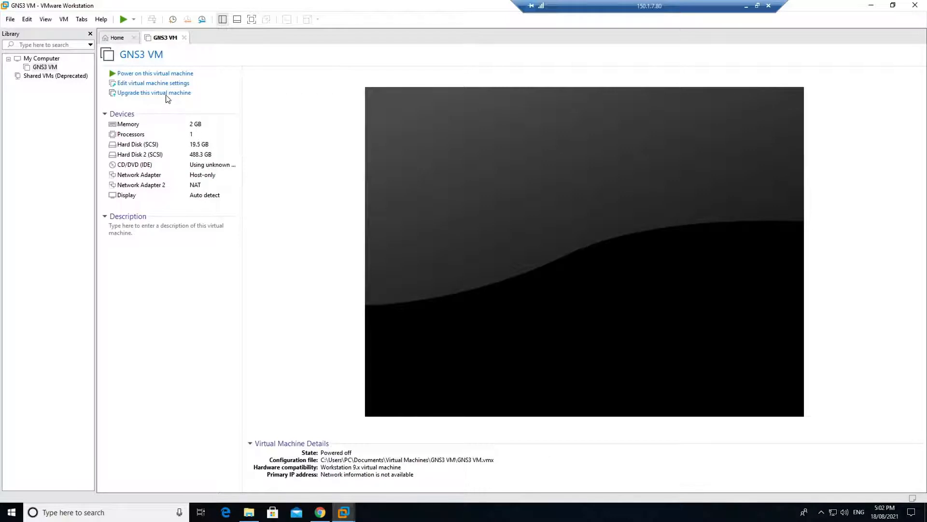
mouse_move(154, 93)
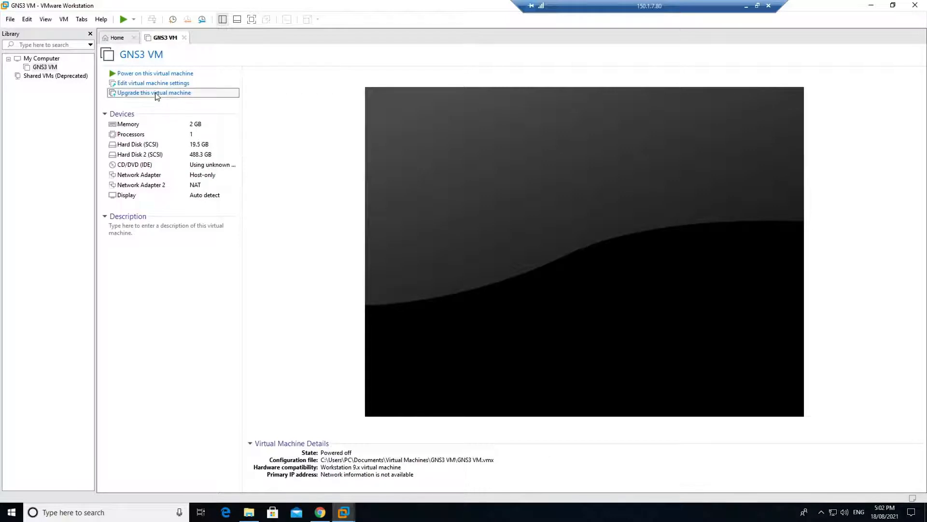
Upgrade the GNS3 VM to Workstation 16.x compatibility, altering the existing machine without cloning
click(154, 93)
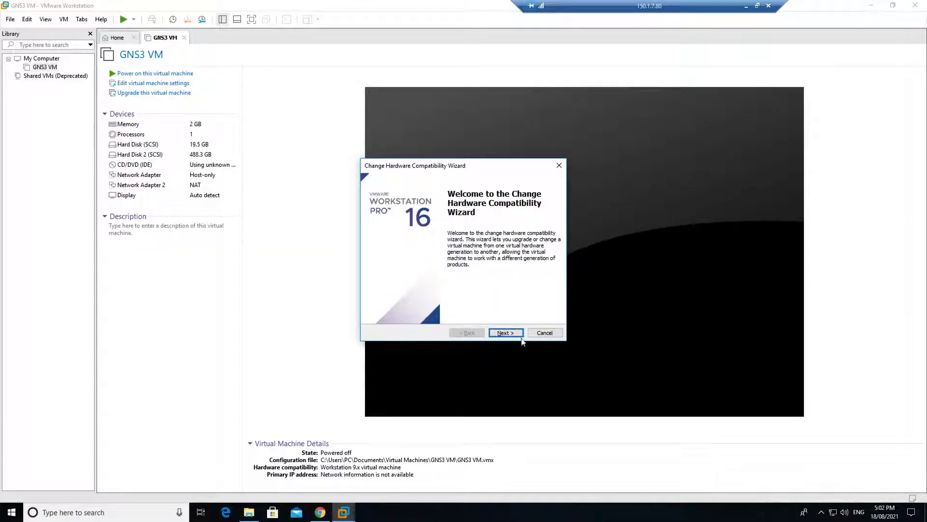
click(505, 332)
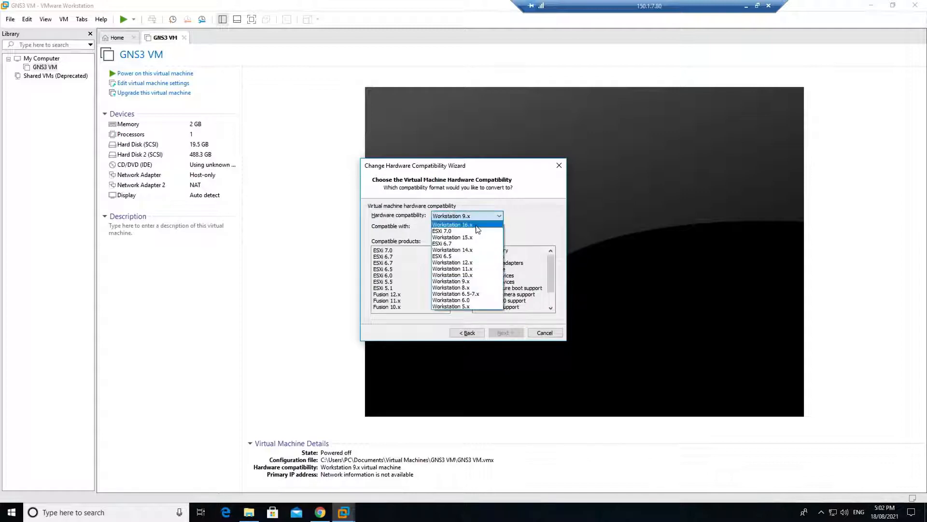
click(453, 224)
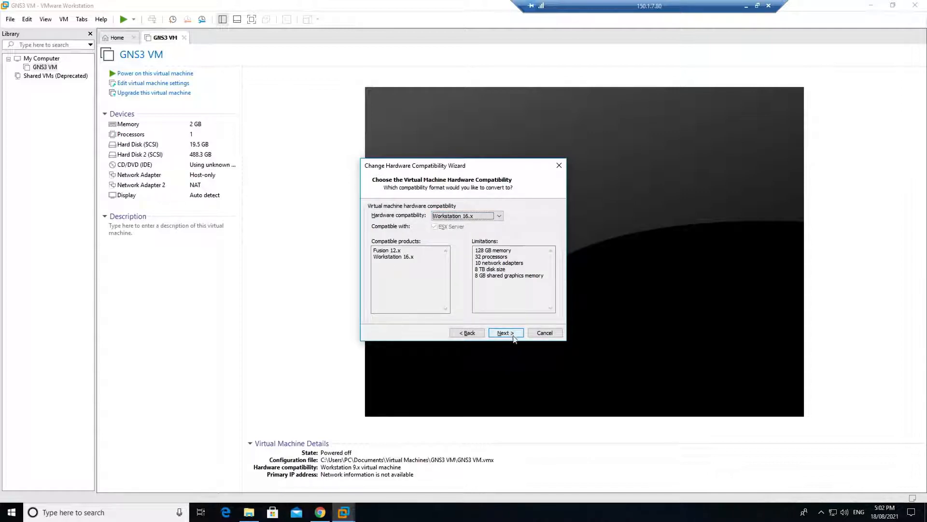
click(505, 332)
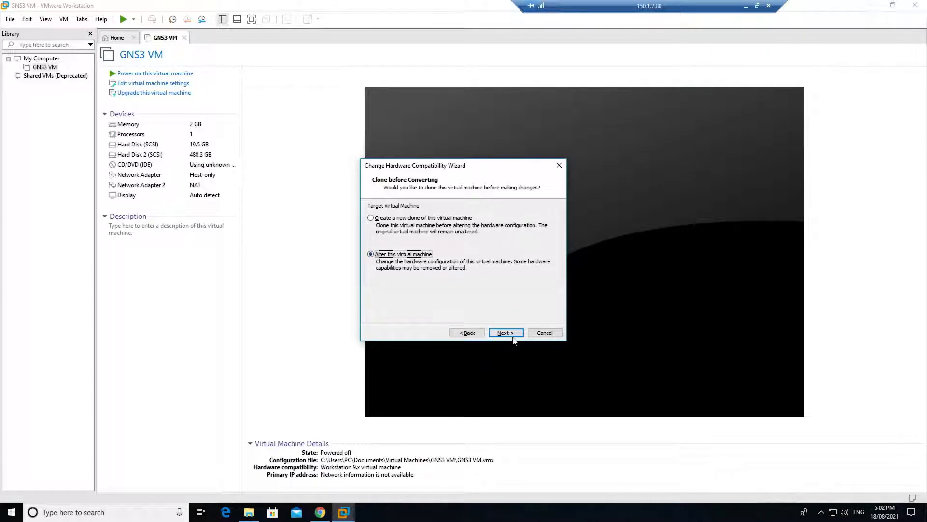
click(505, 331)
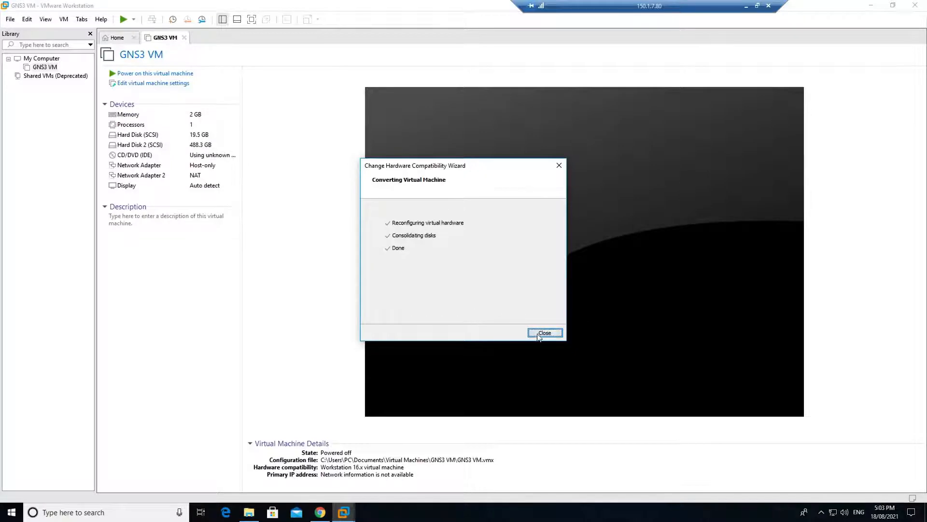
click(544, 332)
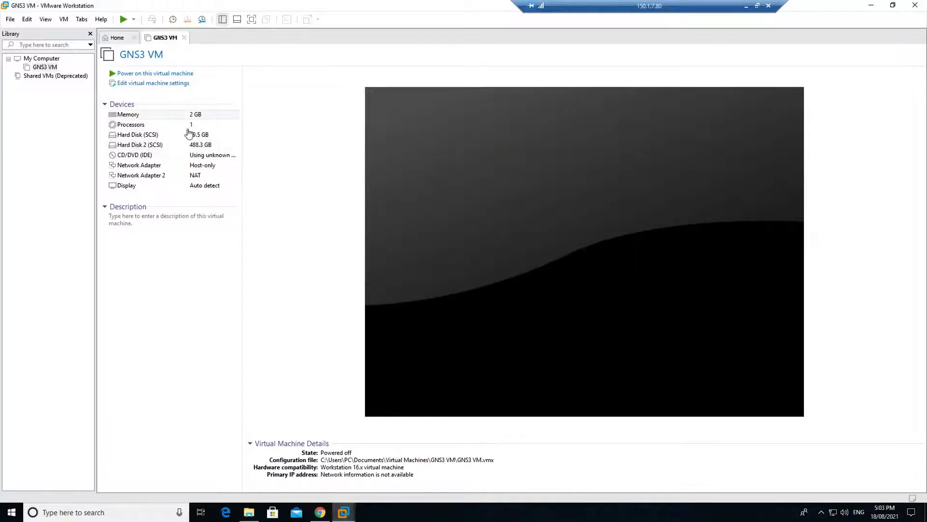
click(249, 512)
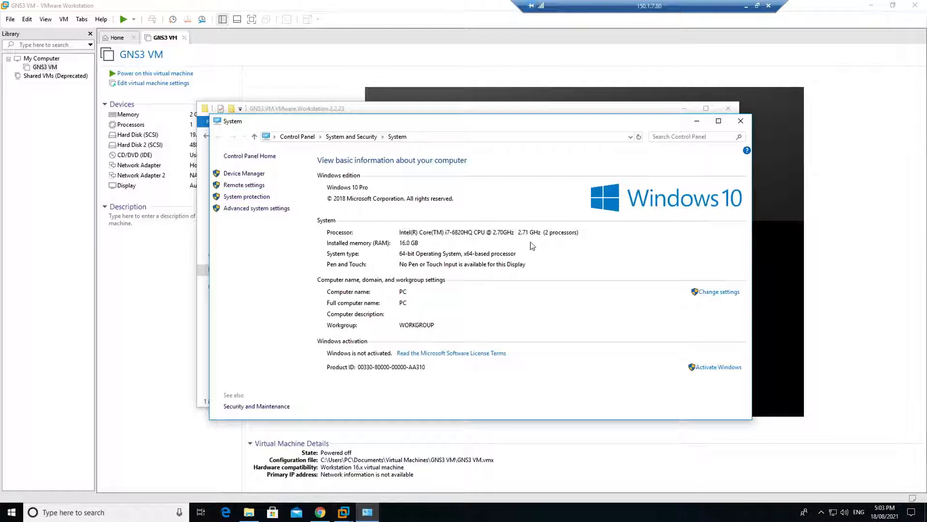
mouse_move(521, 270)
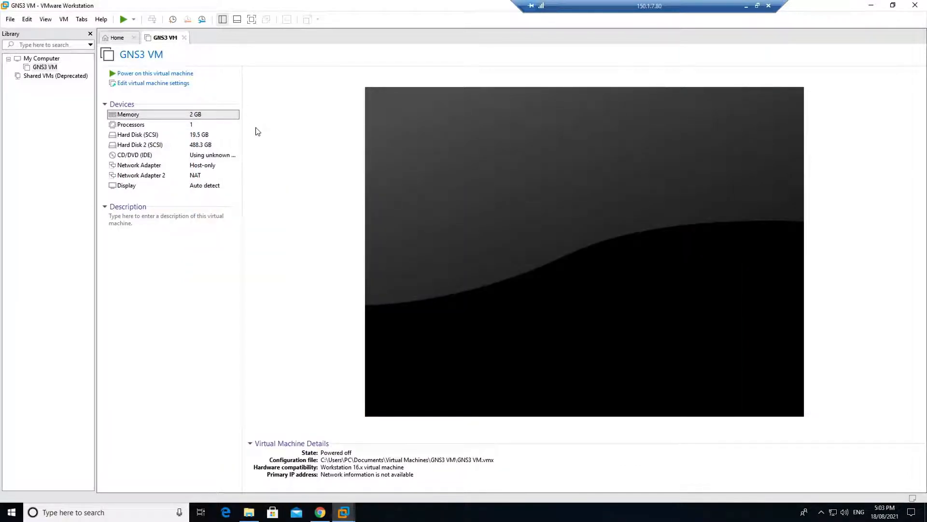
Set the VM to 8192 MB memory, 2 cores and NAT on both network adapters, then apply
click(153, 83)
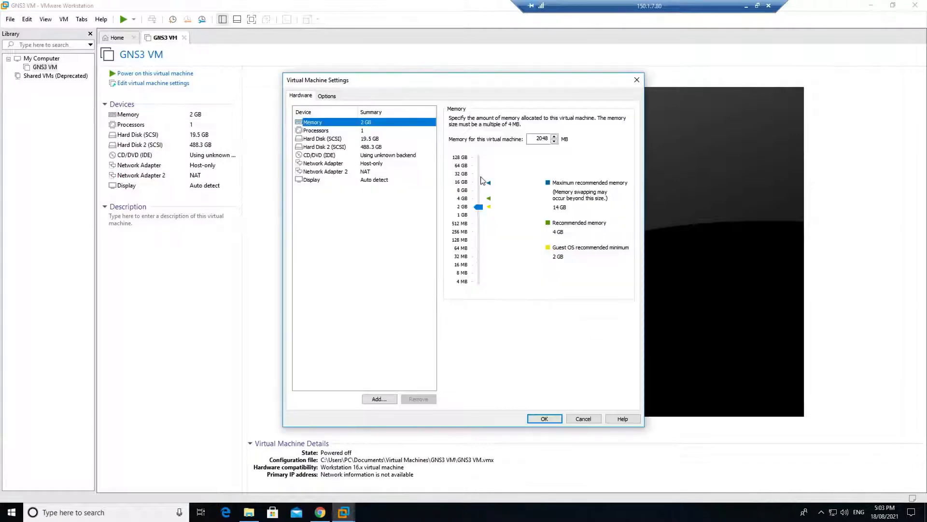
drag(478, 206, 478, 190)
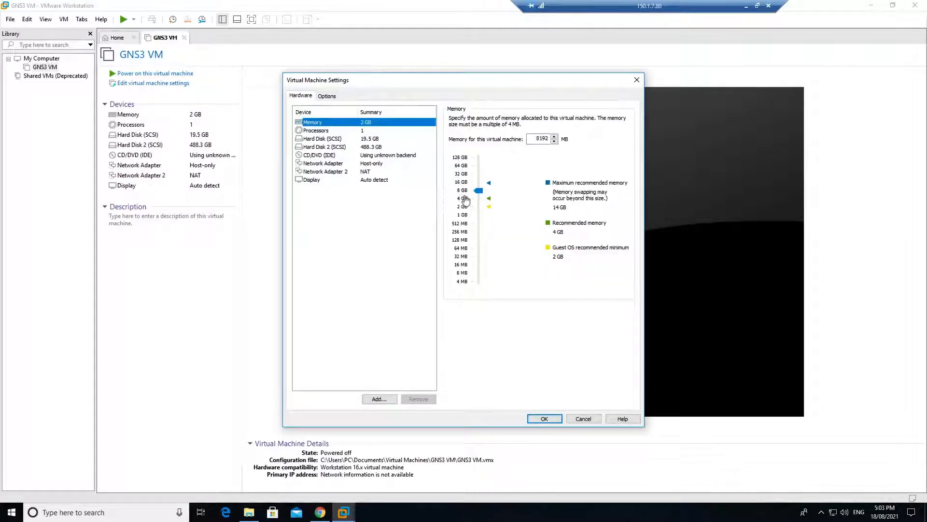
click(316, 130)
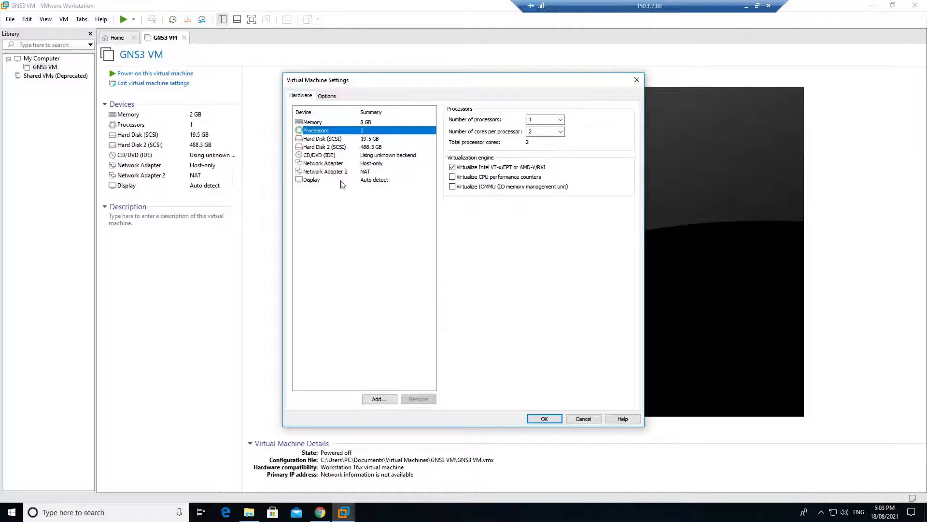
click(324, 162)
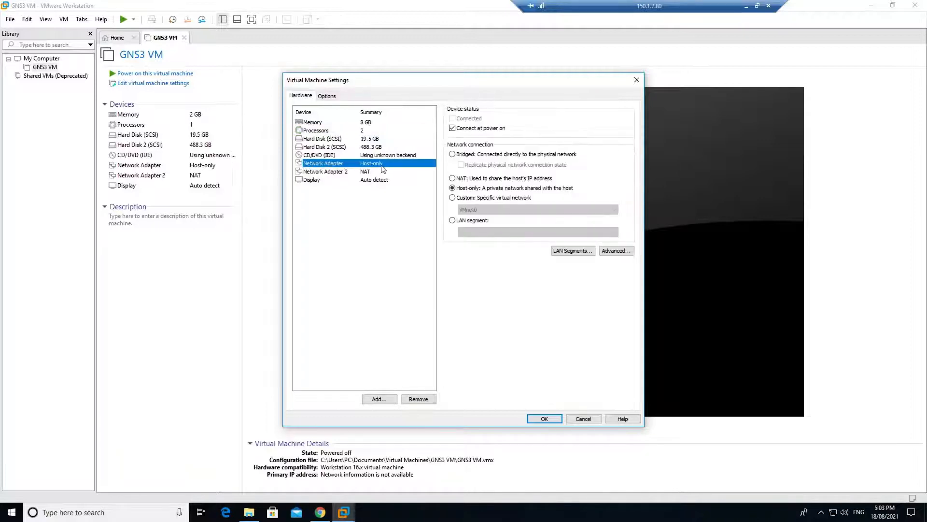
click(324, 171)
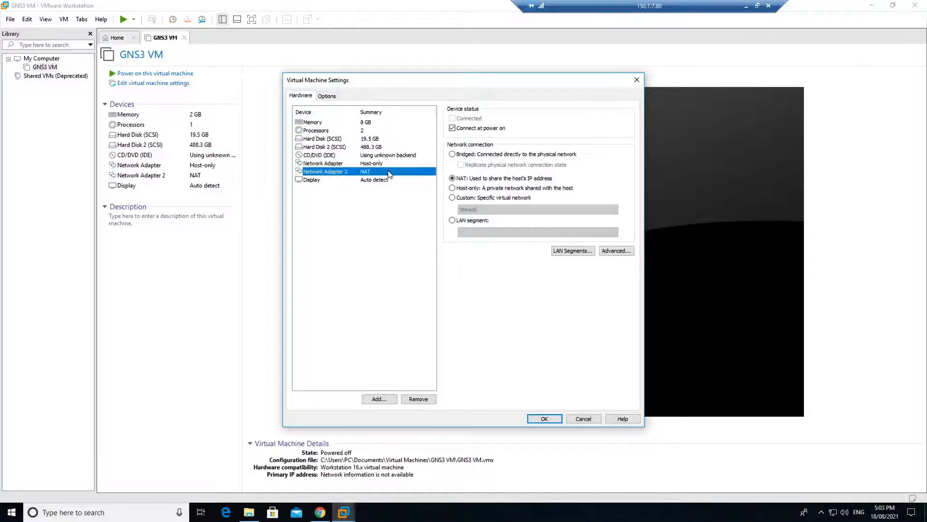
click(324, 162)
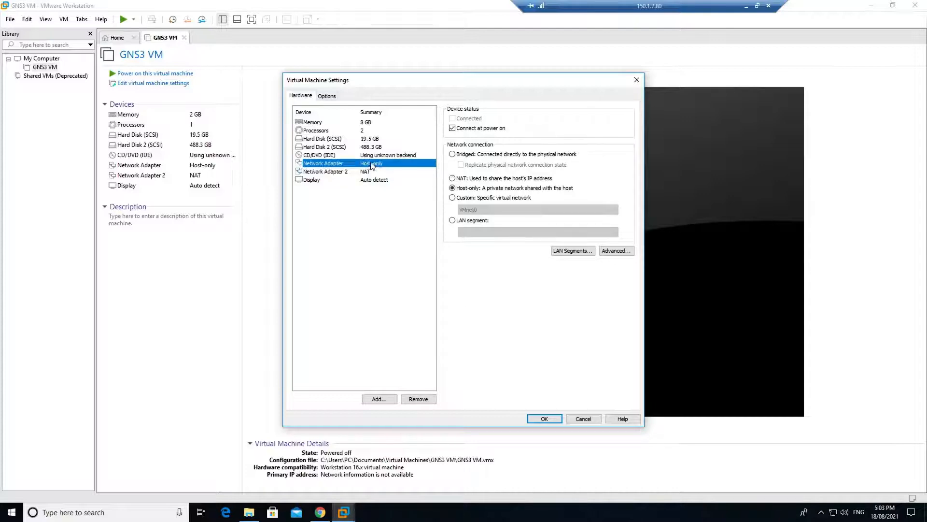
click(324, 171)
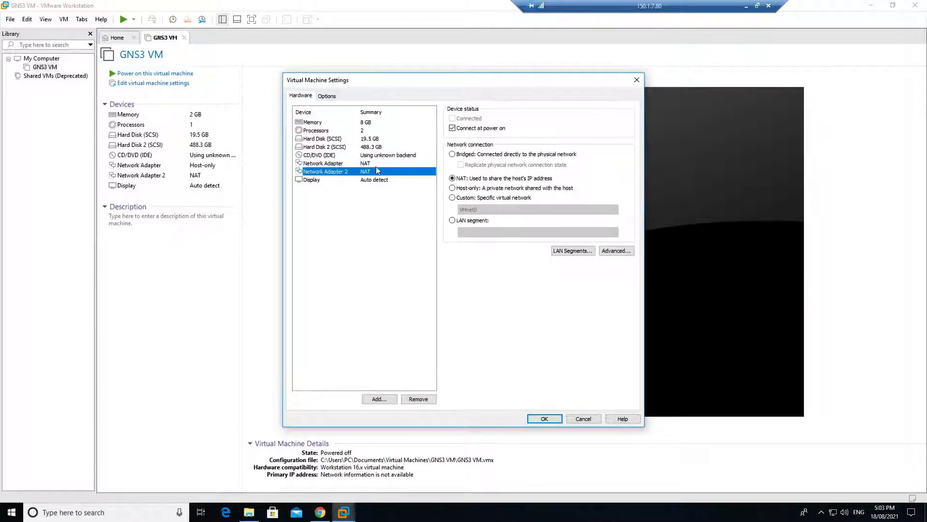
click(323, 162)
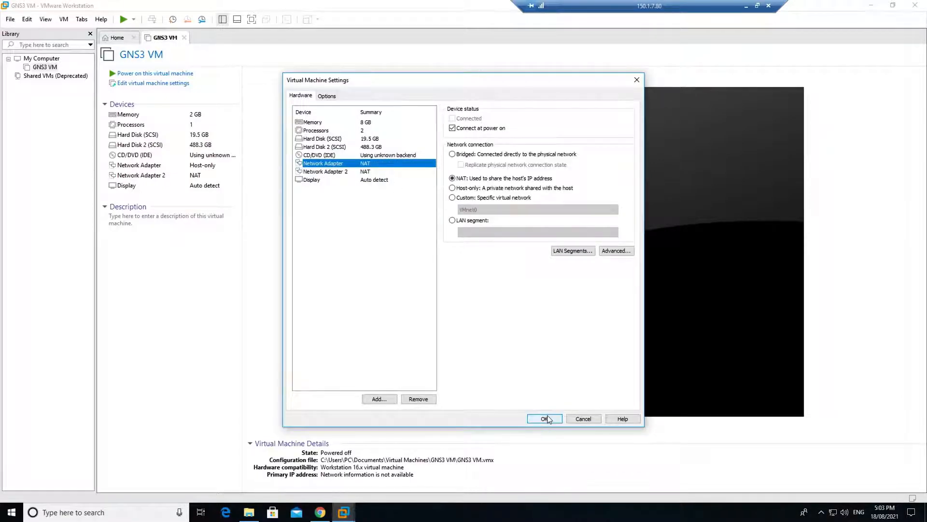
click(544, 419)
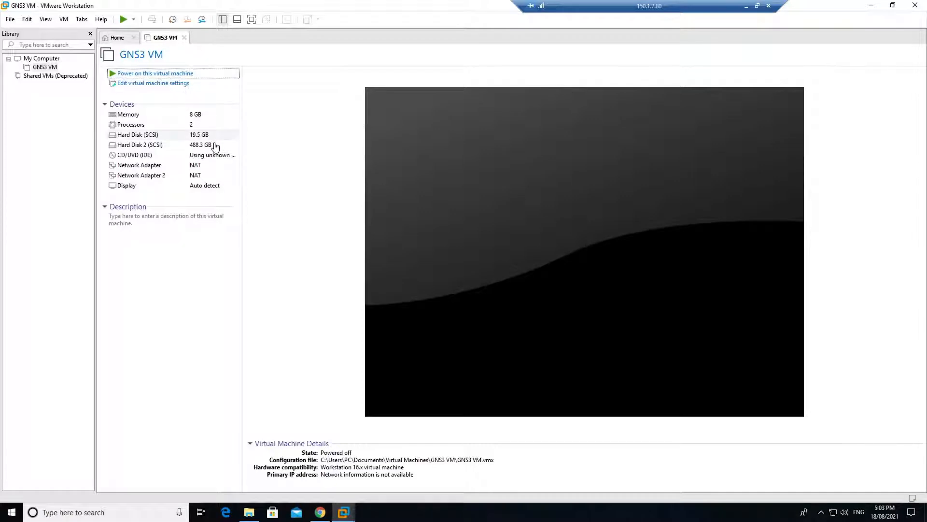
Power on the GNS3 VM, accepting the degraded-performance warning
click(155, 72)
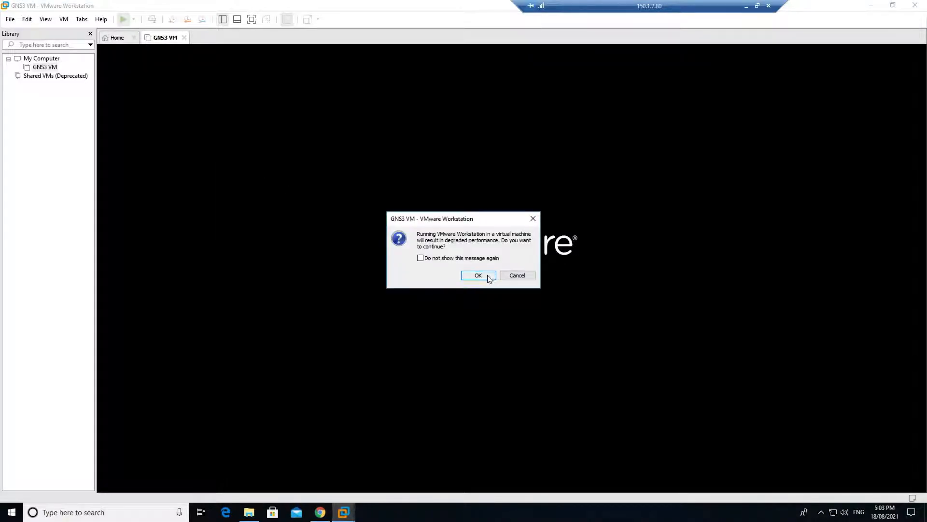
click(478, 275)
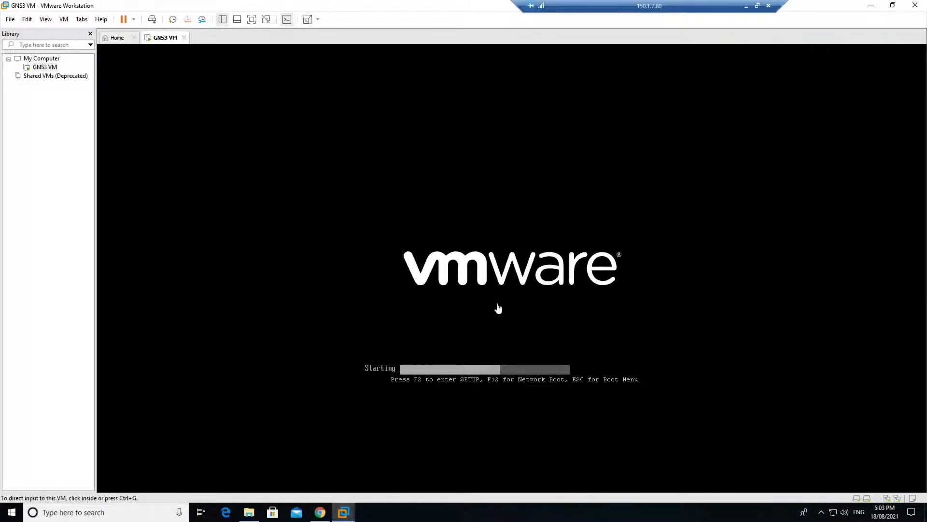
click(46, 19)
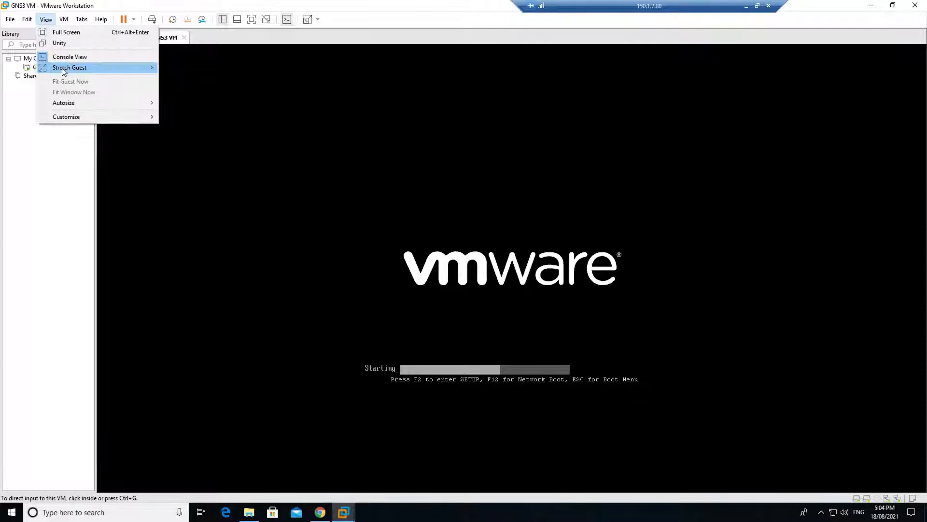
mouse_move(70, 67)
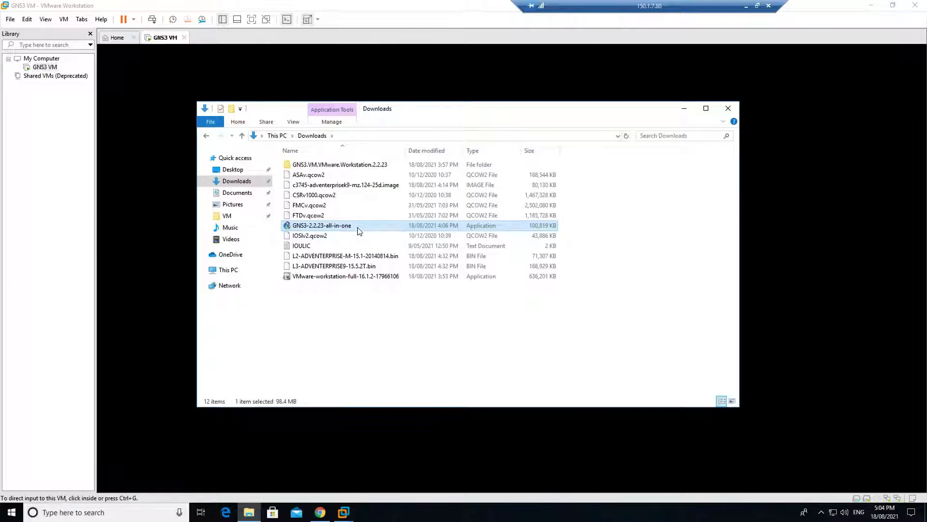
mouse_move(343, 228)
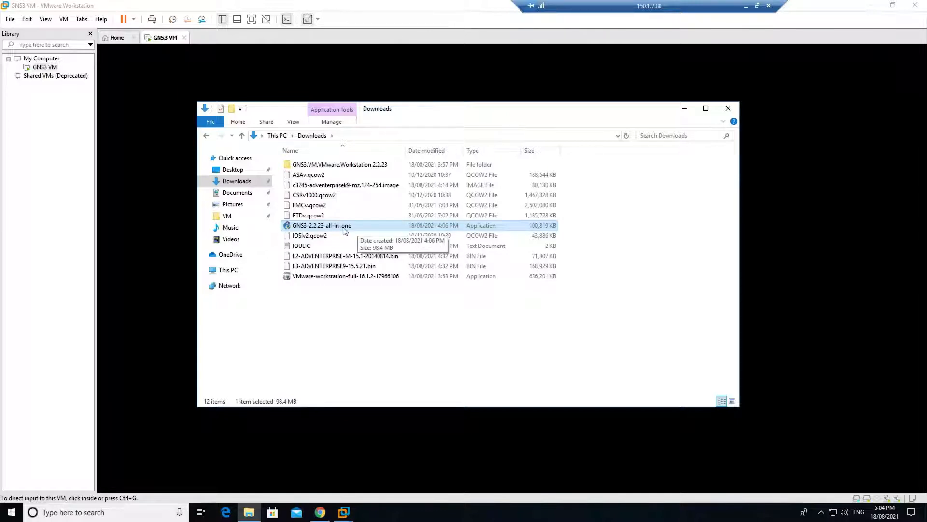
mouse_move(336, 231)
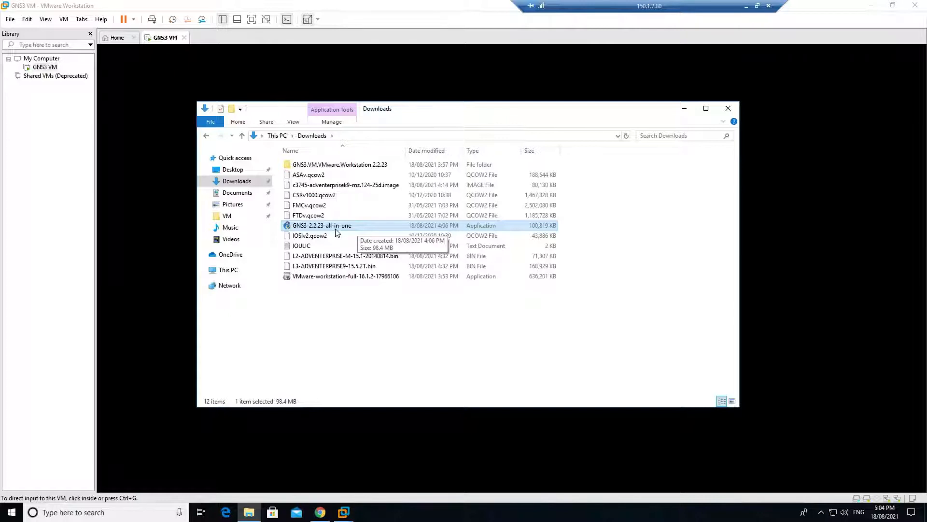
mouse_move(334, 236)
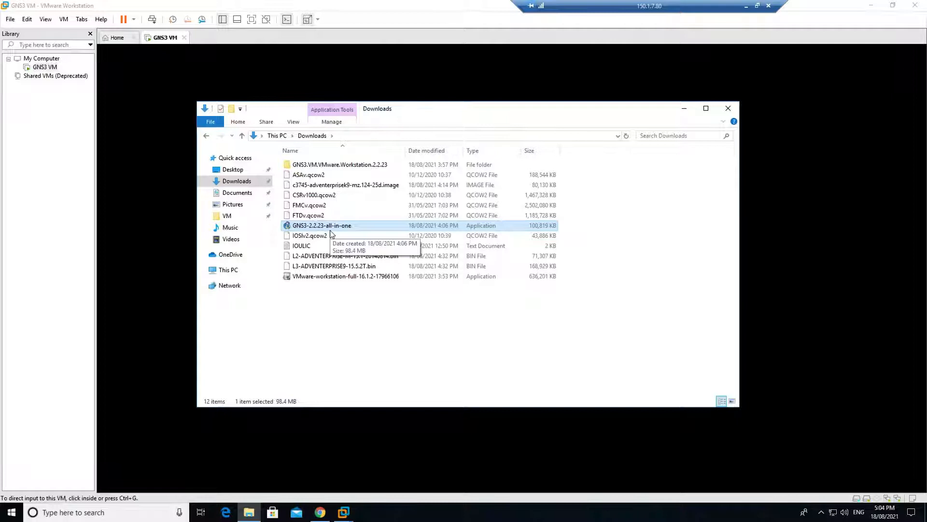
Launch Google Chrome from the taskbar after locating the all-in-one installer
click(320, 512)
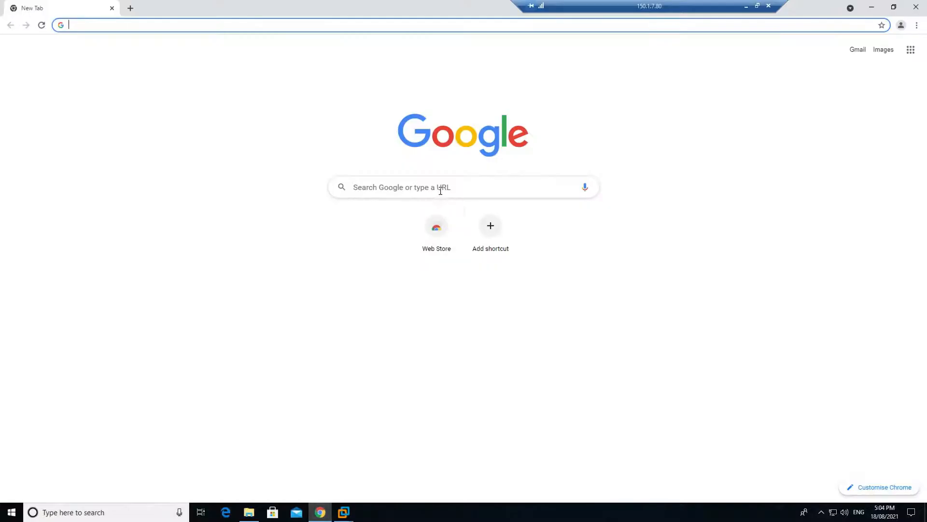
Search 'github gns3' and go to the GNS3/gns3-gui releases page
text(github gns3)
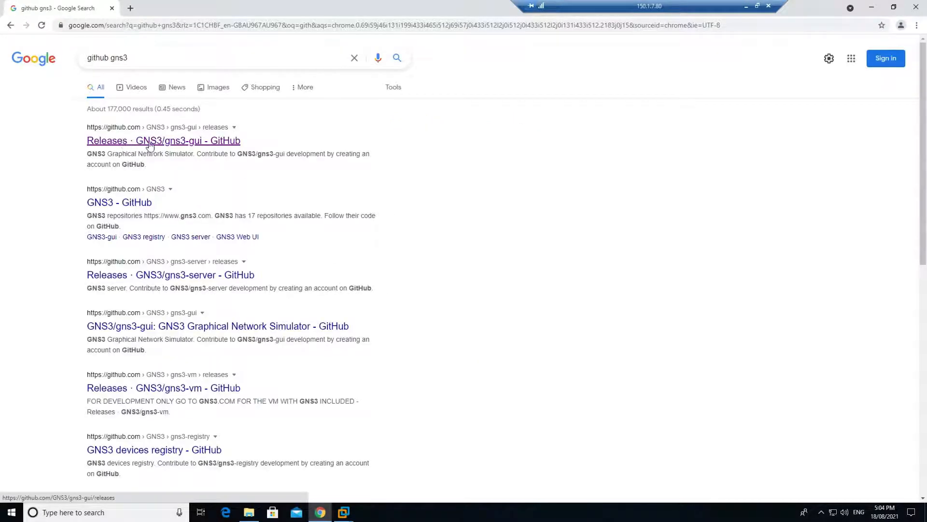
click(163, 140)
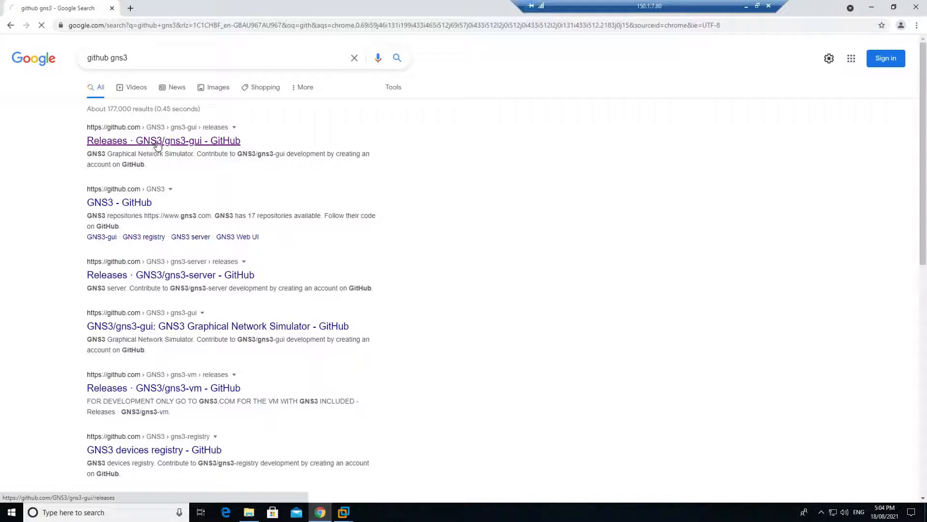
click(164, 140)
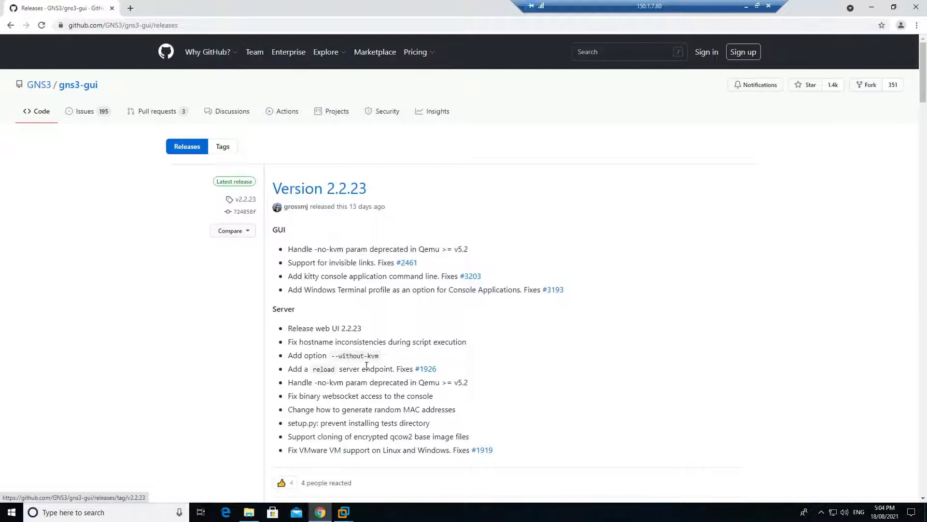
View the Version 2.2.23 assets with GNS3-2.2.23-all-in-one.exe, then minimize Chrome
scroll(down, 3)
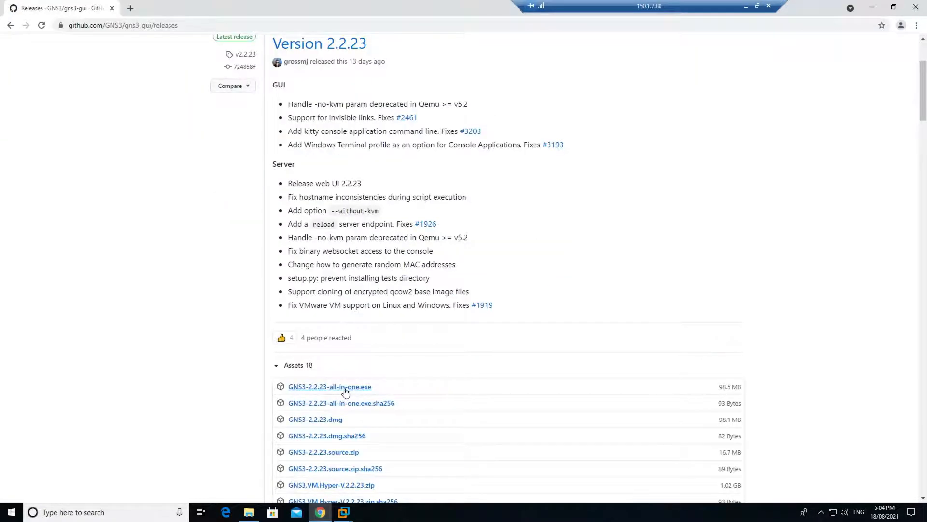
mouse_move(365, 391)
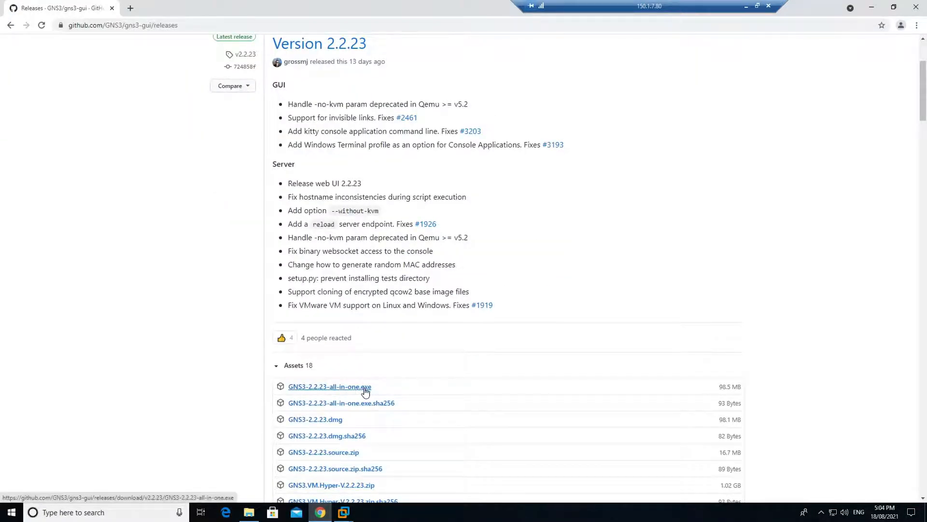
mouse_move(362, 392)
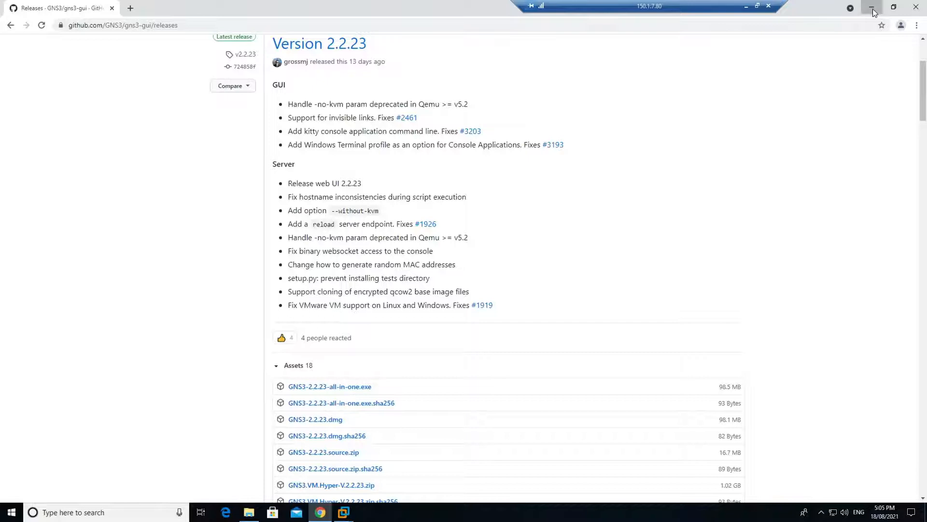
click(248, 512)
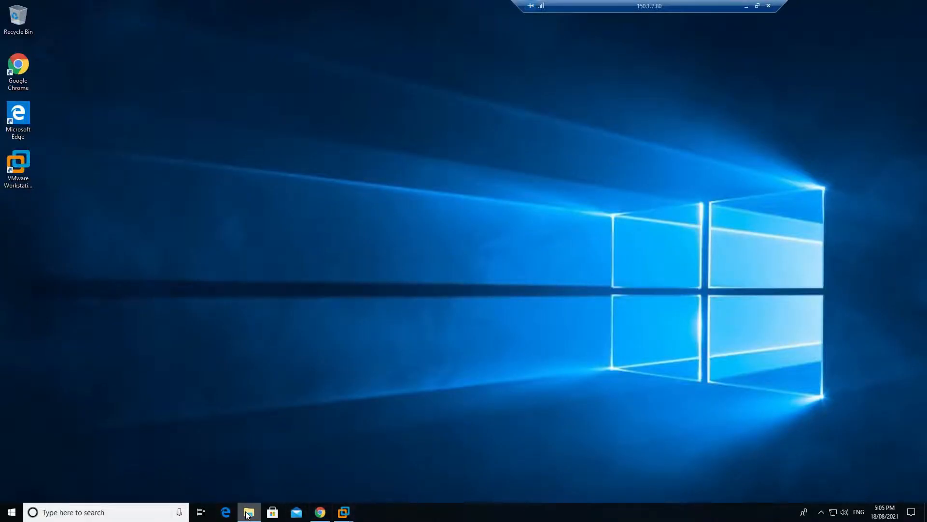
Run GNS3-2.2.23-all-in-one as administrator and allow it in User Account Control
right_click(308, 225)
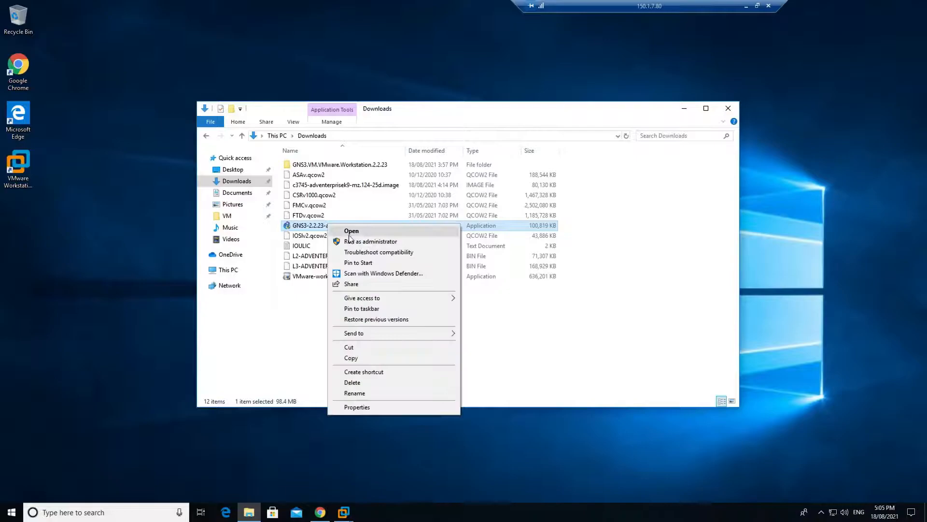
click(352, 231)
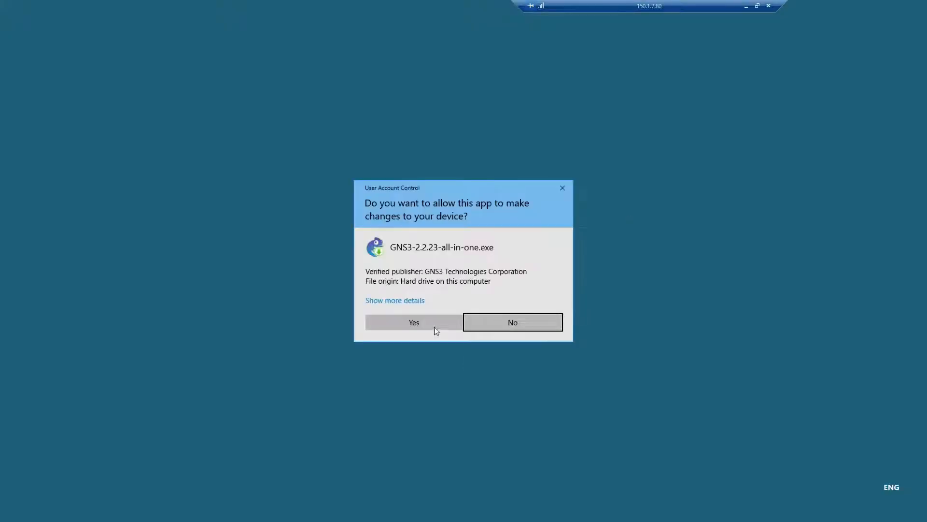
click(414, 322)
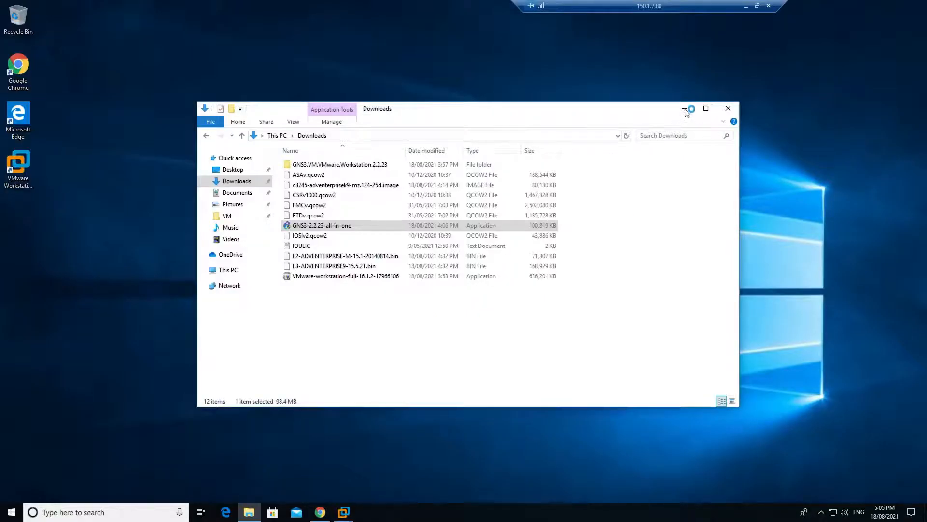
Install GNS3 2.2.23 with default components, skipping the Solarwinds offer, and return to the GNS3 VM
double_click(321, 225)
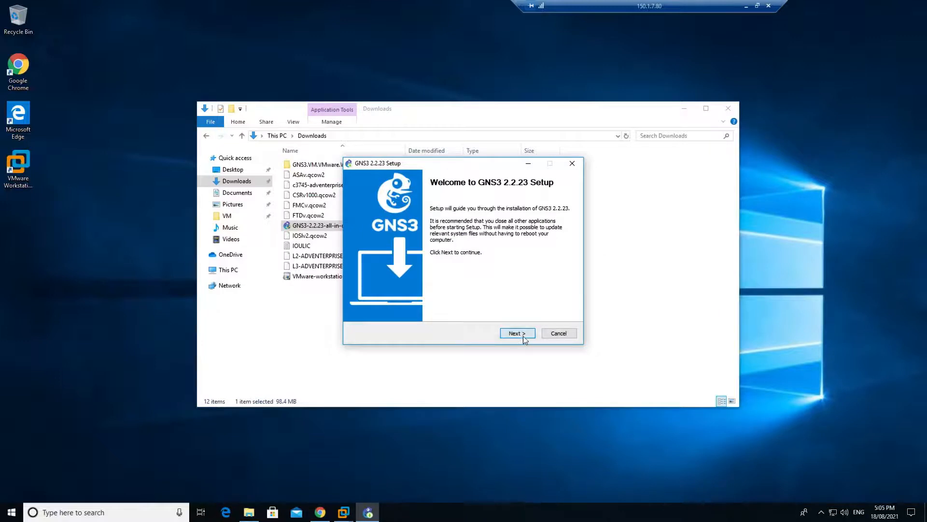
click(516, 334)
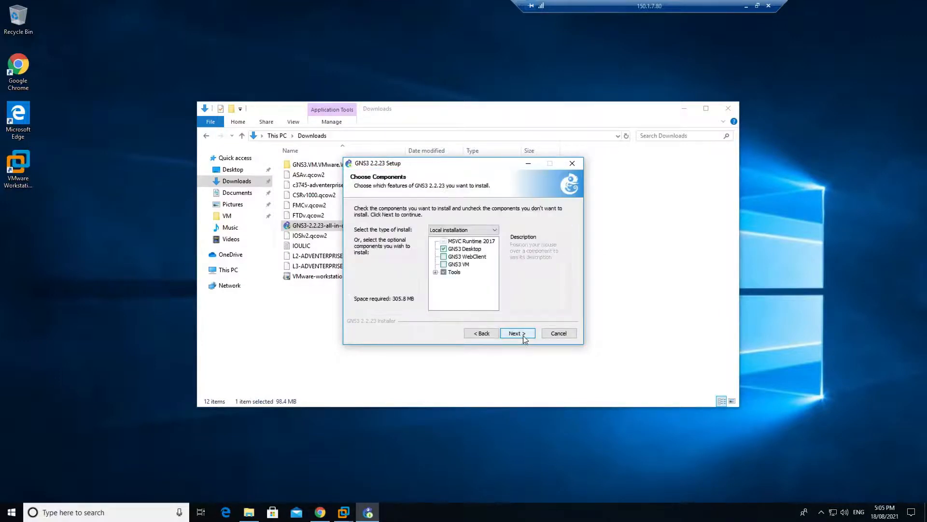
click(515, 333)
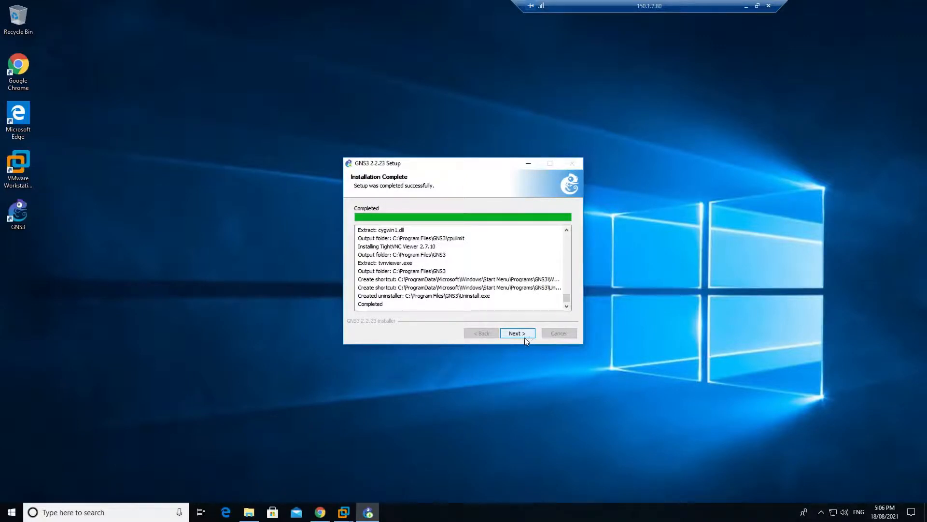
click(516, 333)
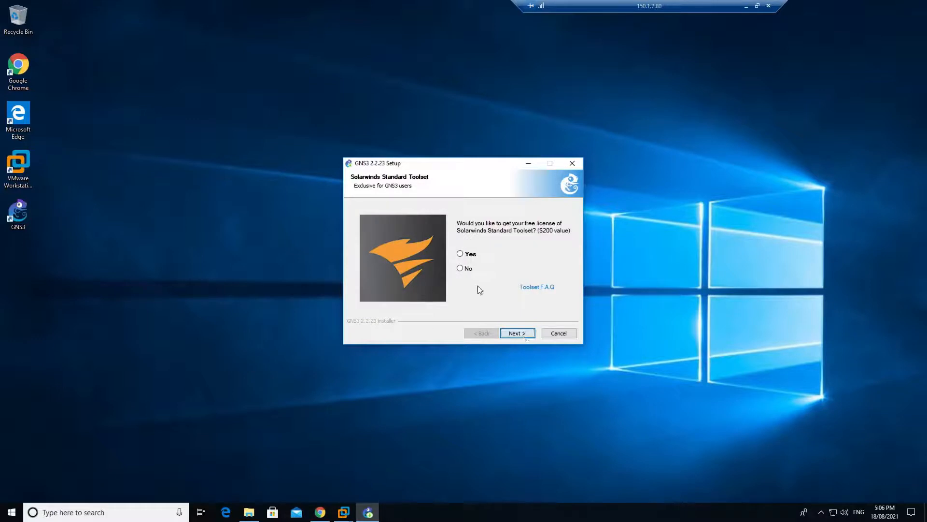
click(516, 334)
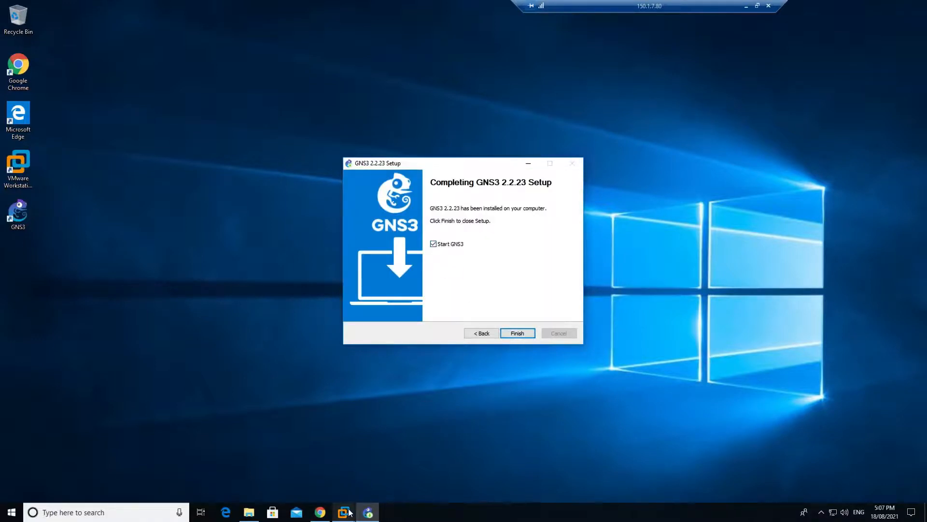
click(516, 333)
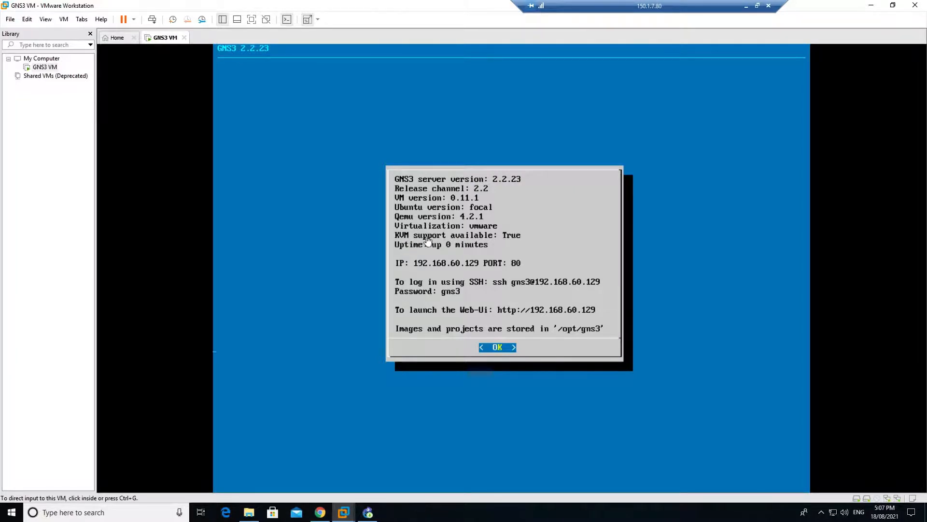
mouse_move(502, 238)
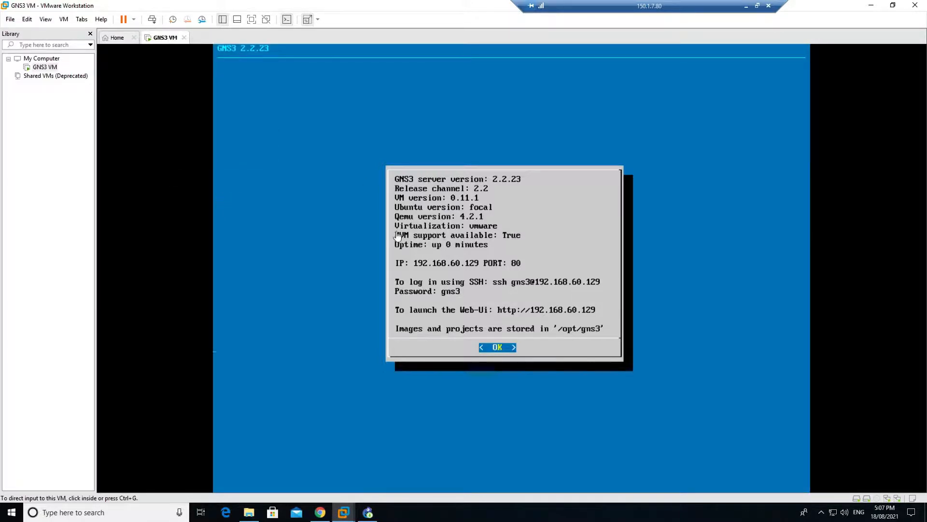
mouse_move(568, 305)
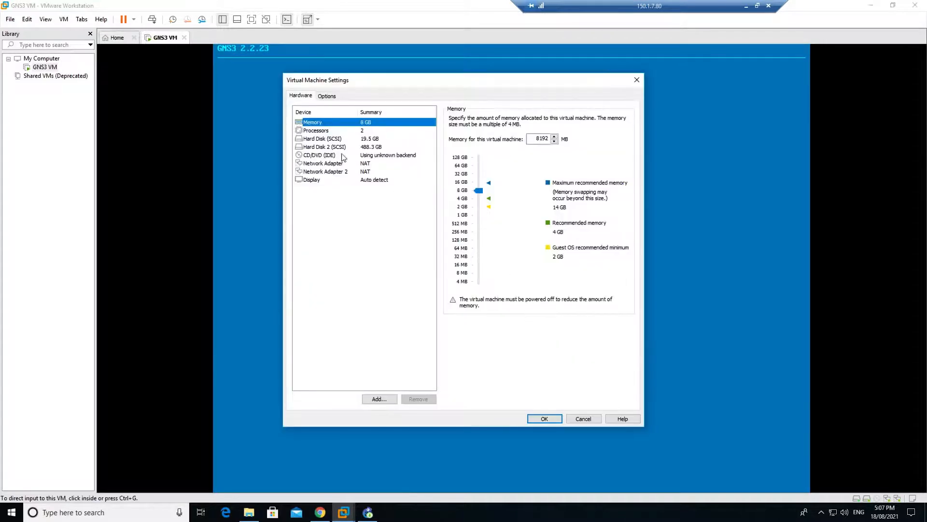
Review the GNS3 VM's processor settings and virtualization engine, then close the settings with OK
click(315, 130)
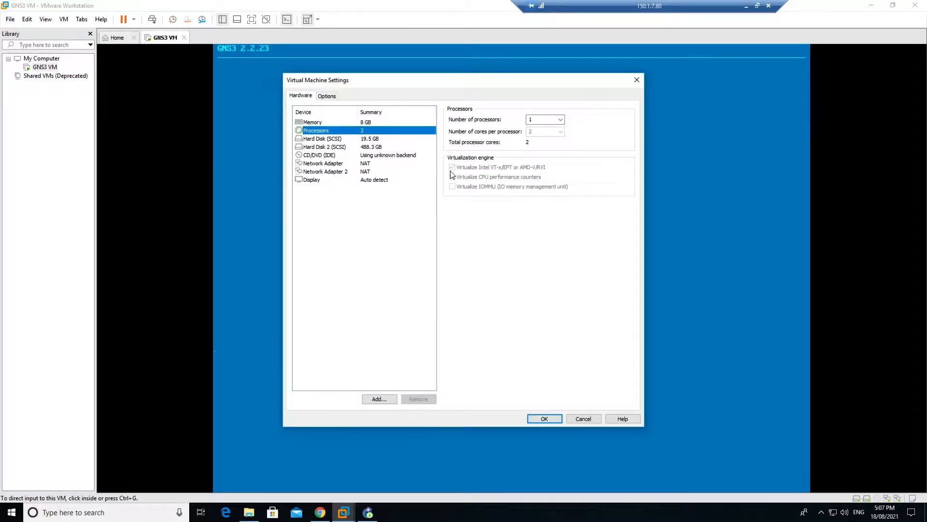
click(452, 167)
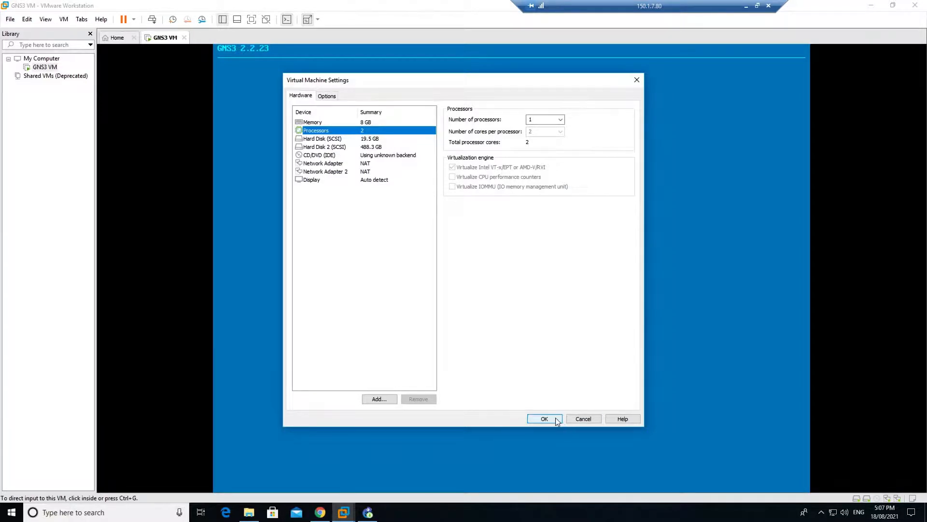
click(544, 418)
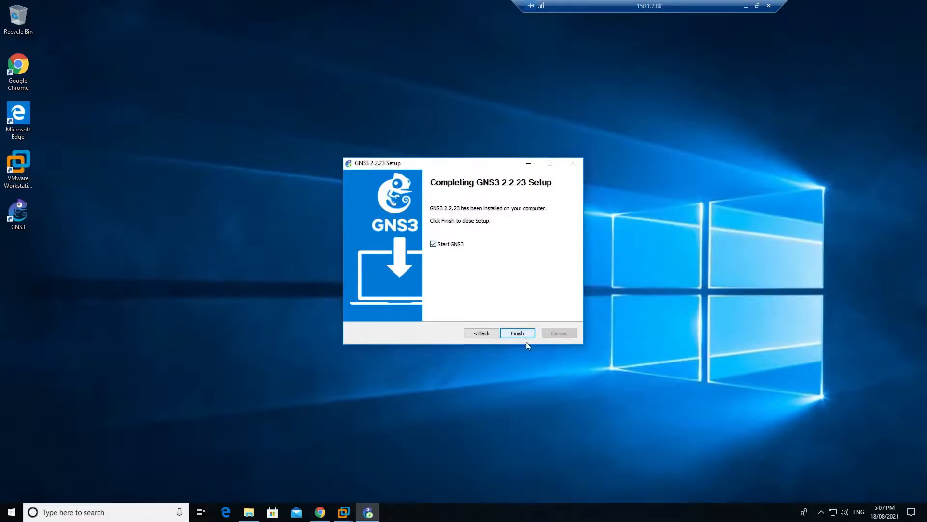
Cancel the Setup Wizard and check the local PC entry in Servers Summary
click(516, 333)
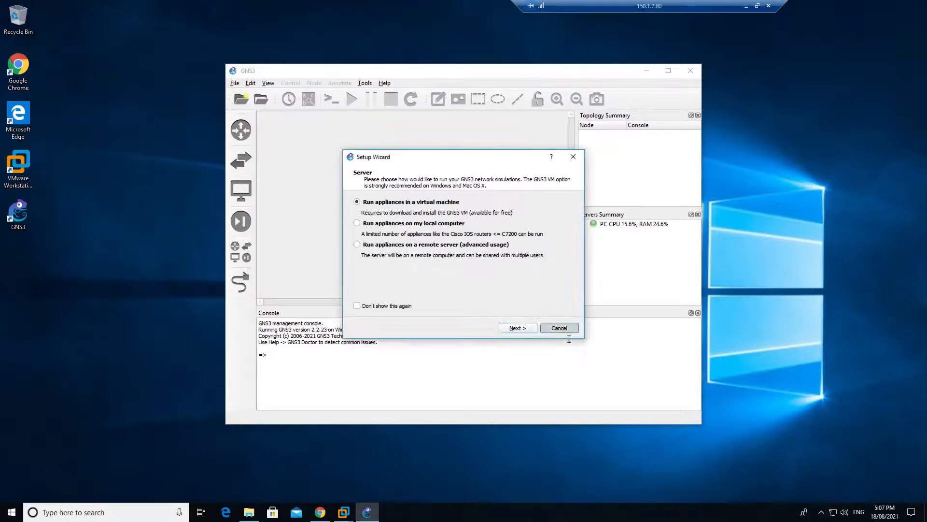
click(558, 328)
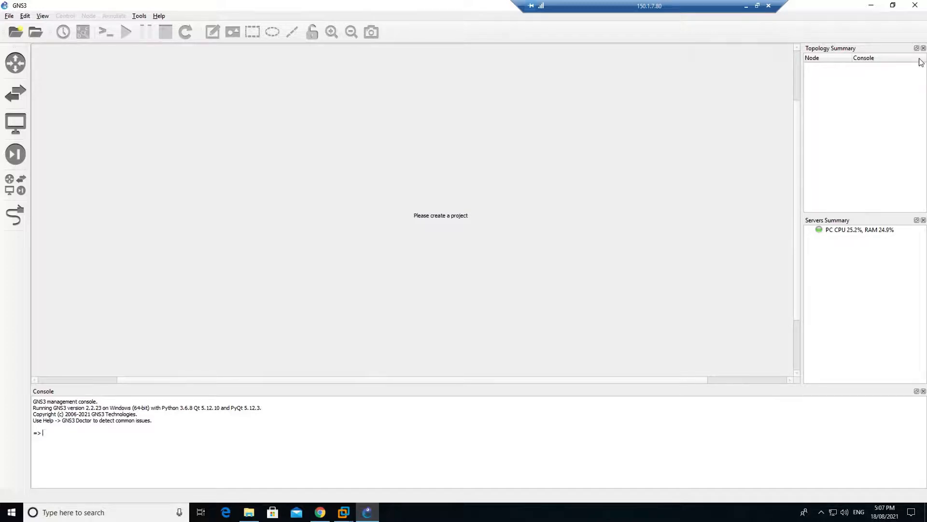
click(859, 230)
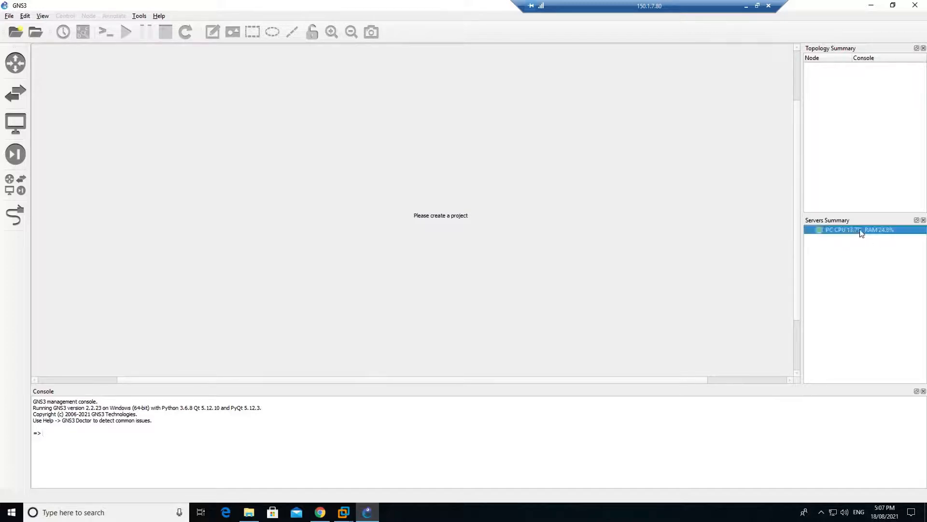
mouse_move(861, 230)
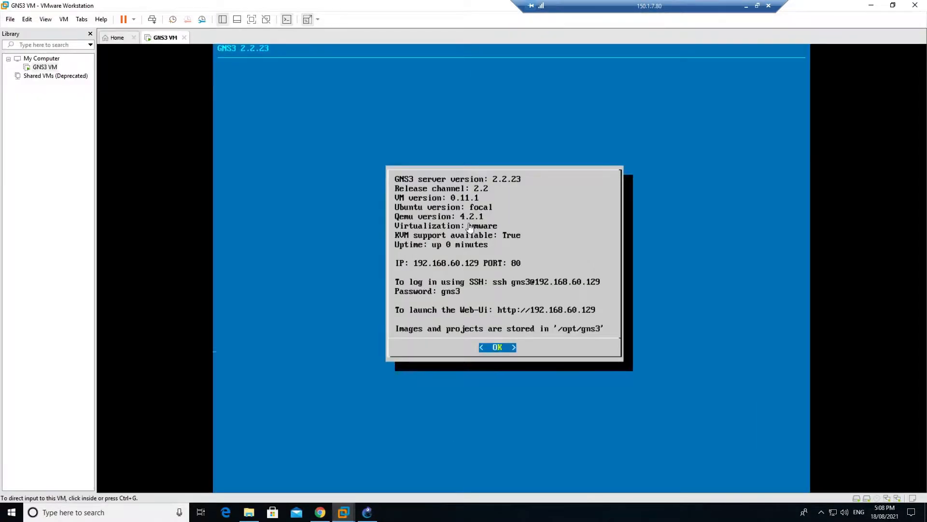
mouse_move(794, 17)
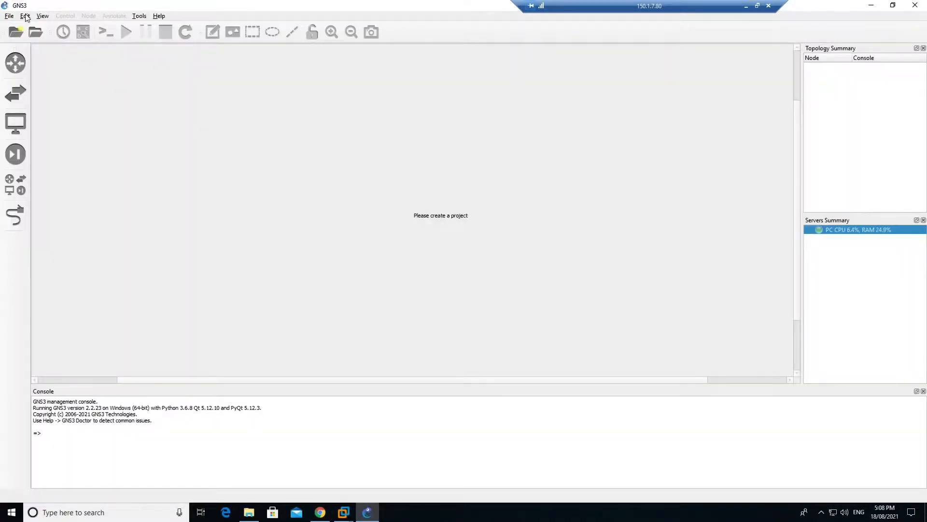
Set the local server's host binding to 192.168.60.1, apply it, and dismiss the connection error
click(26, 16)
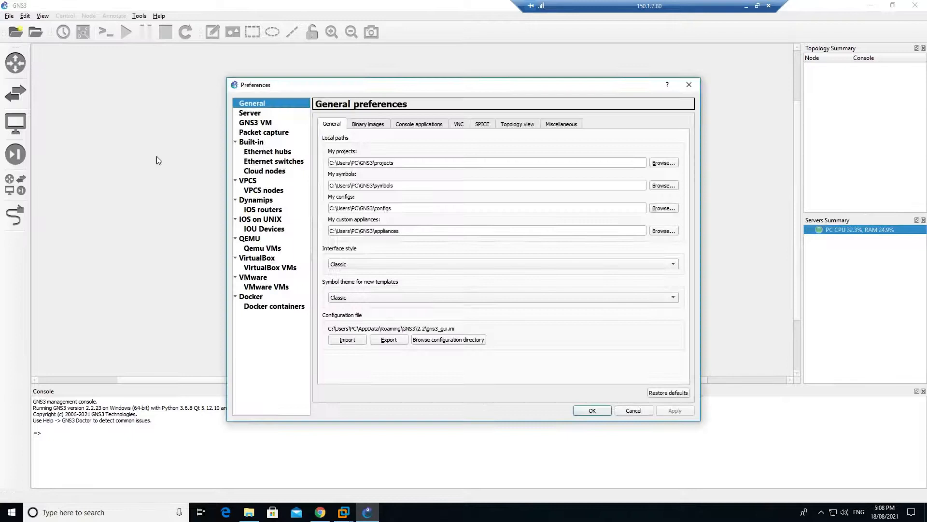
click(249, 112)
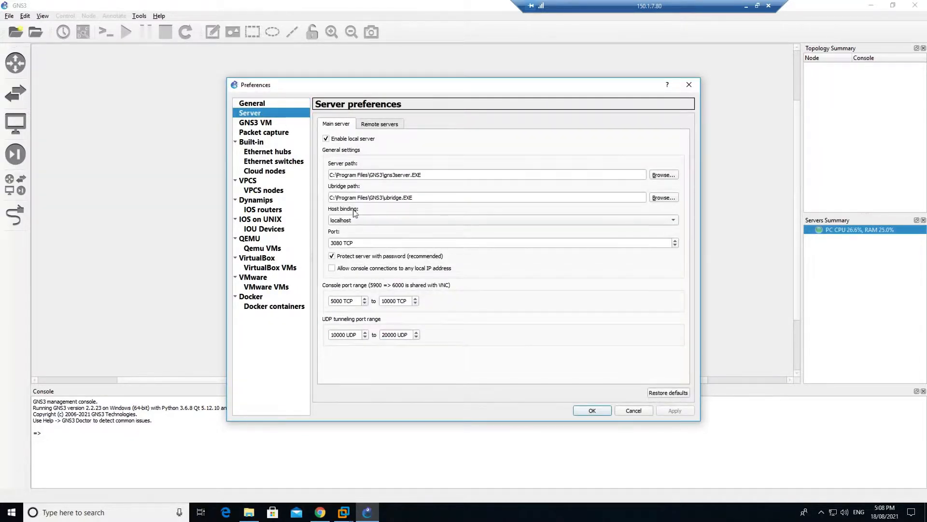
click(672, 220)
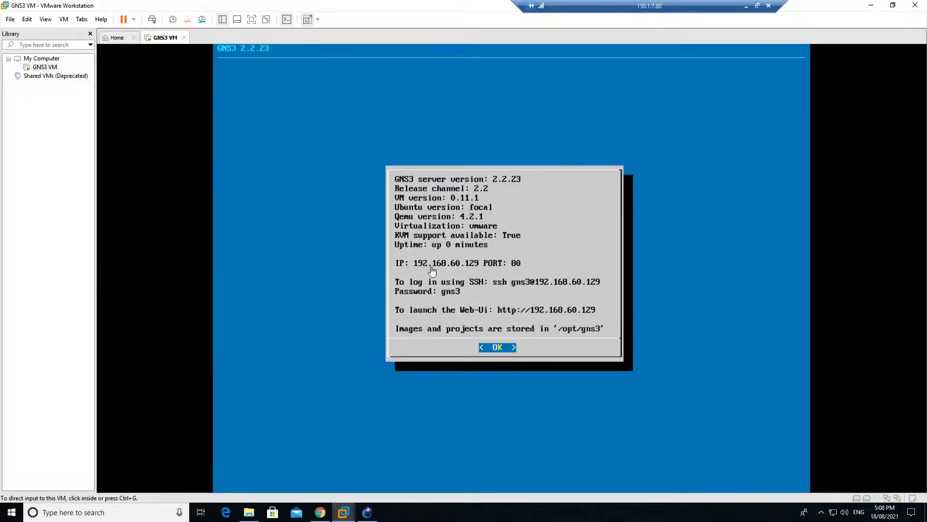
mouse_move(458, 273)
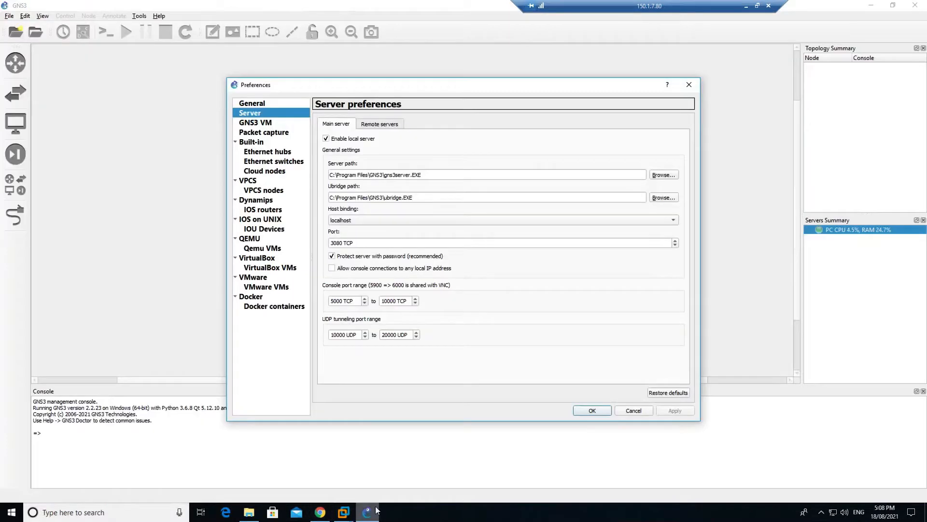
click(672, 220)
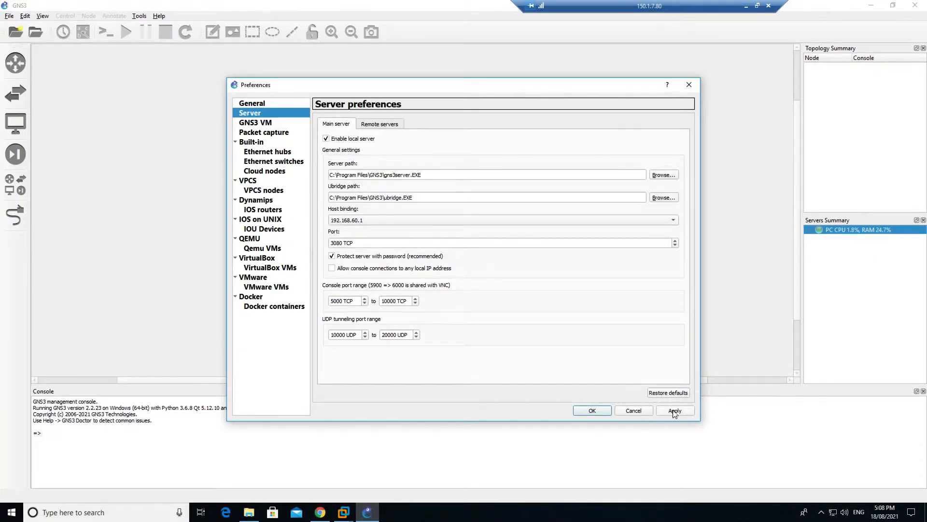
click(675, 410)
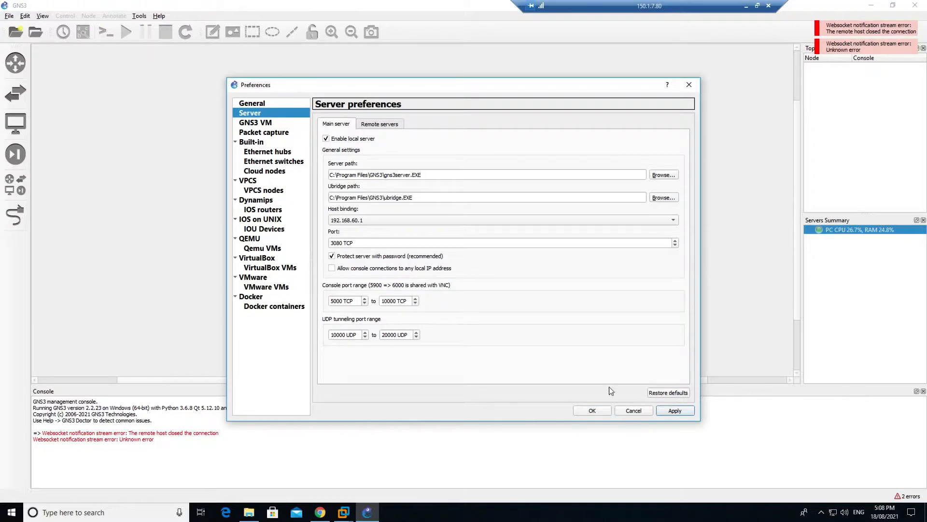
mouse_move(349, 400)
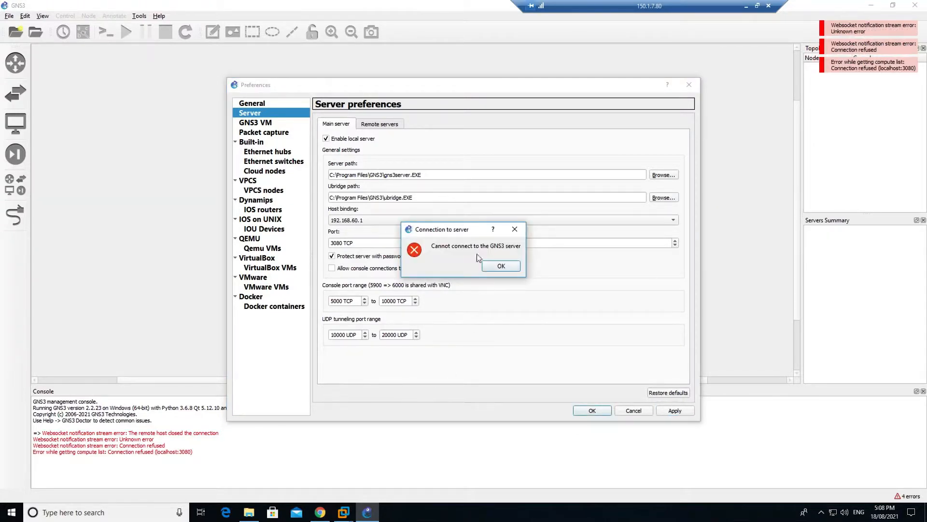
click(501, 265)
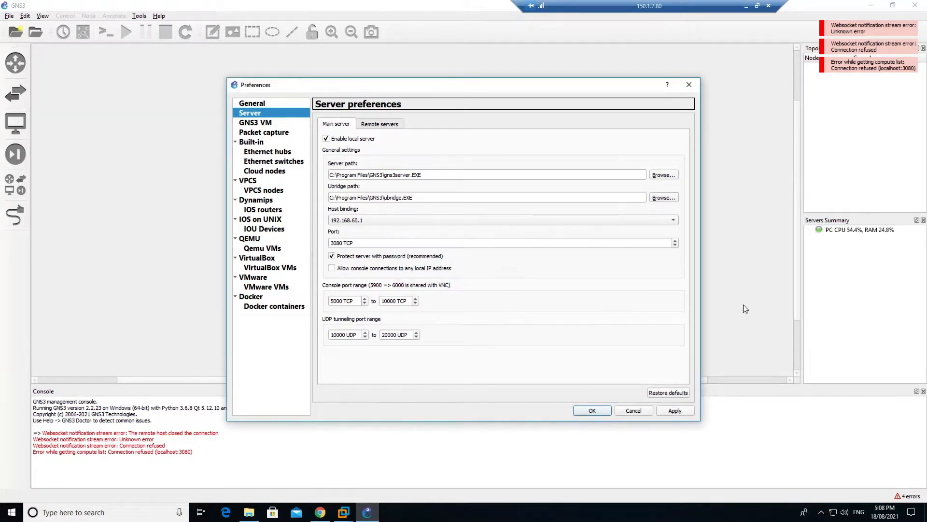
Tick Enable the GNS3 VM, choose 'keep the GNS3 VM running', and save preferences with OK
click(255, 123)
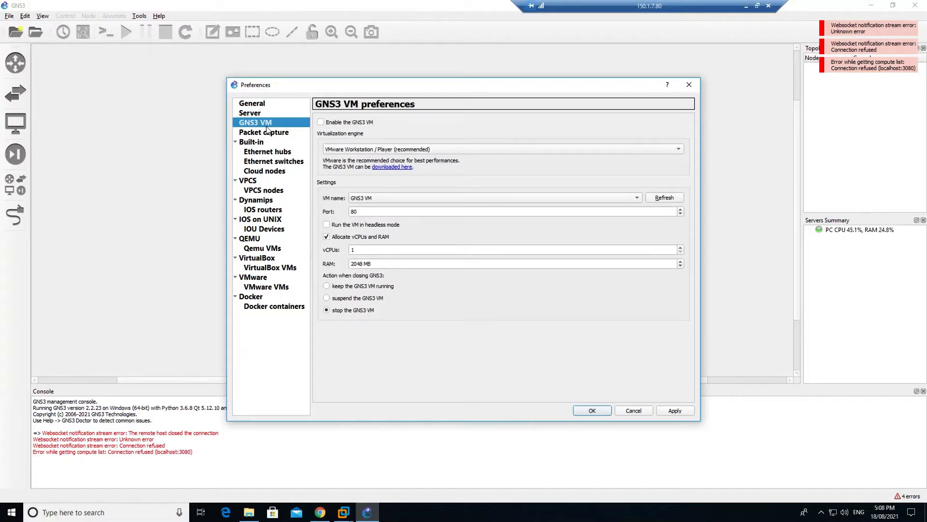
click(321, 122)
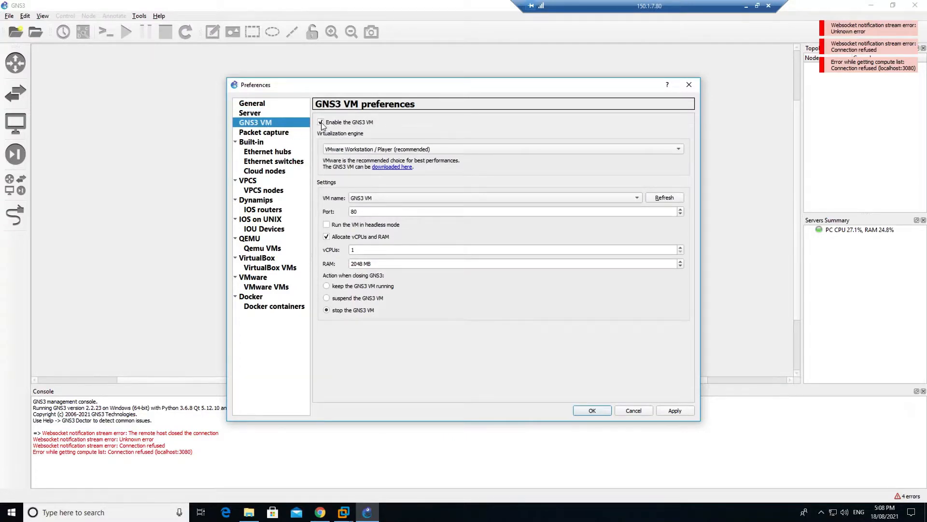
mouse_move(339, 157)
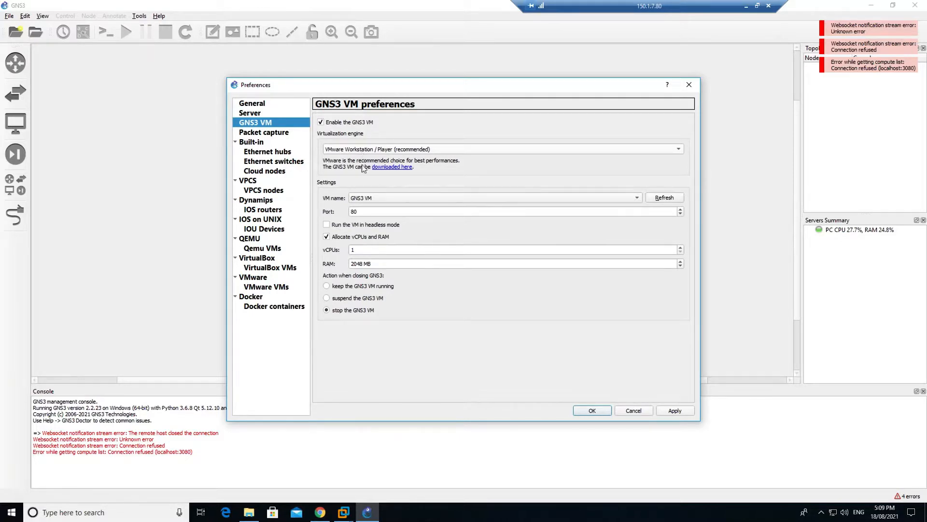
mouse_move(381, 204)
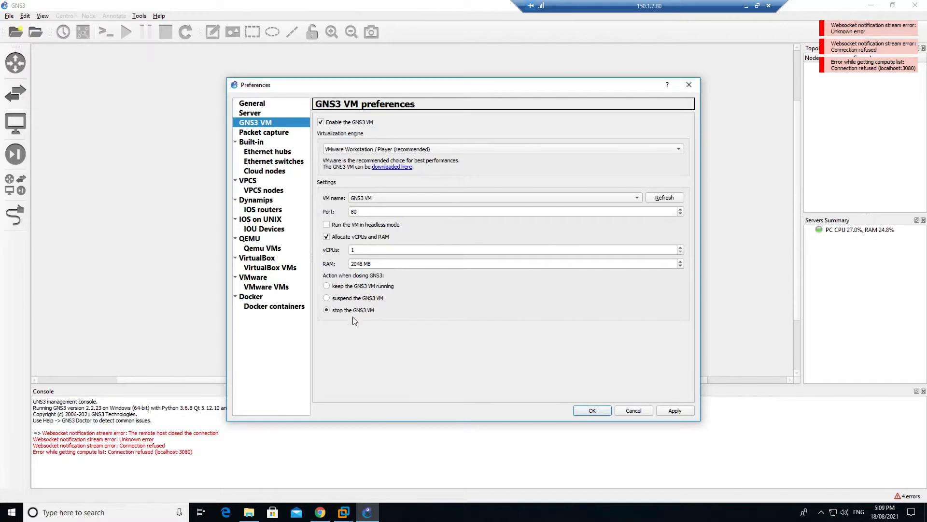
mouse_move(379, 305)
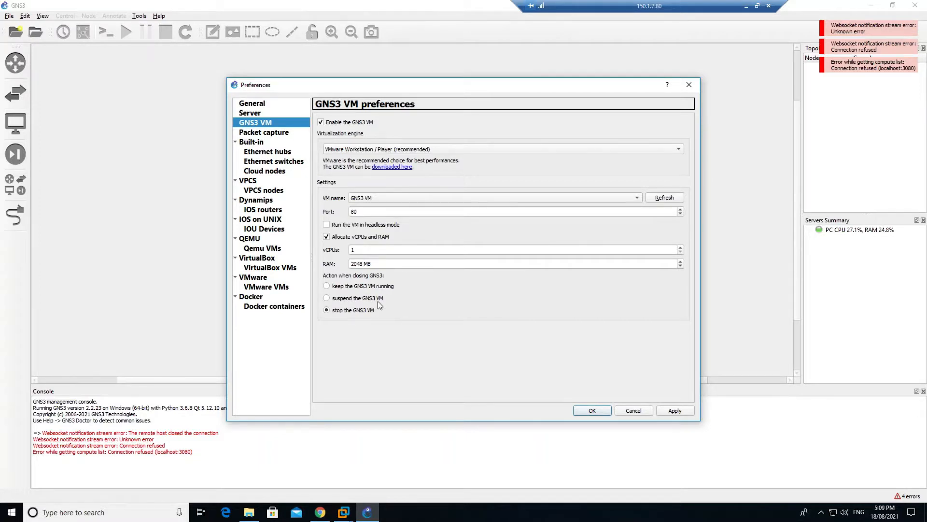
mouse_move(406, 325)
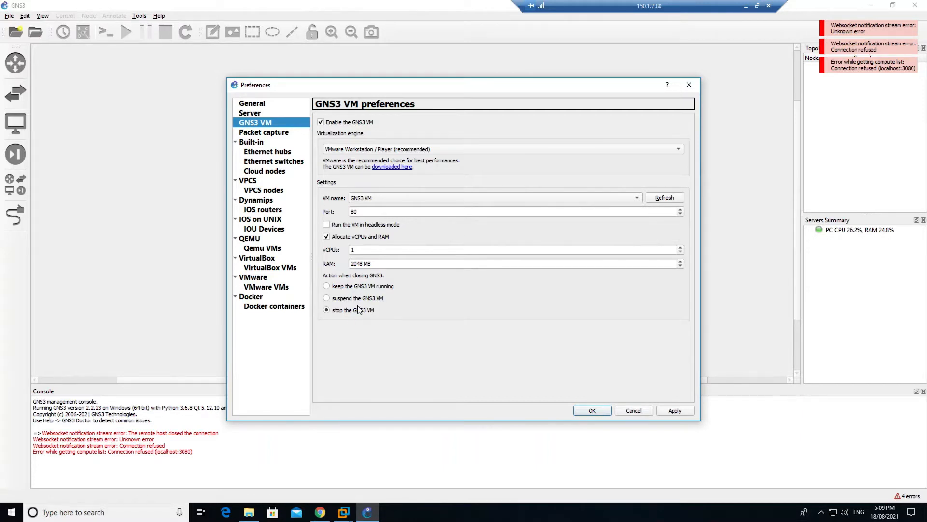
mouse_move(363, 301)
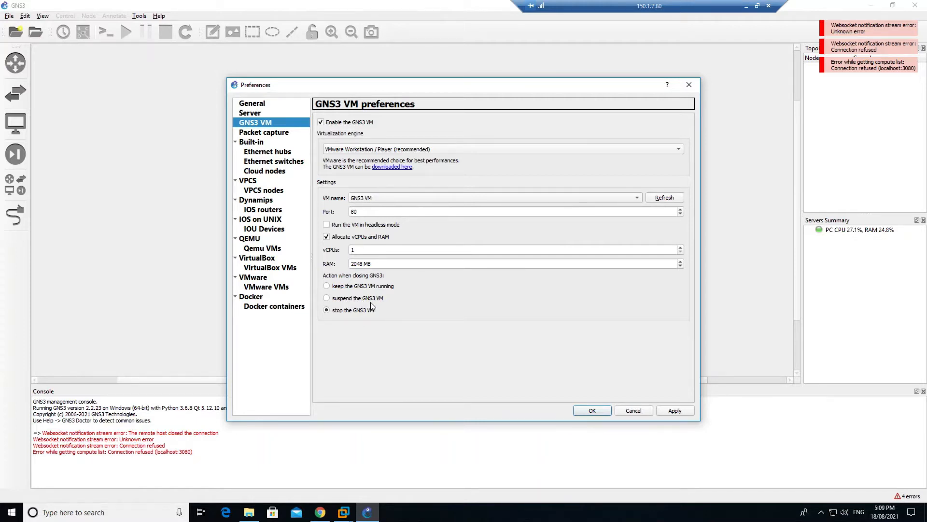
mouse_move(382, 317)
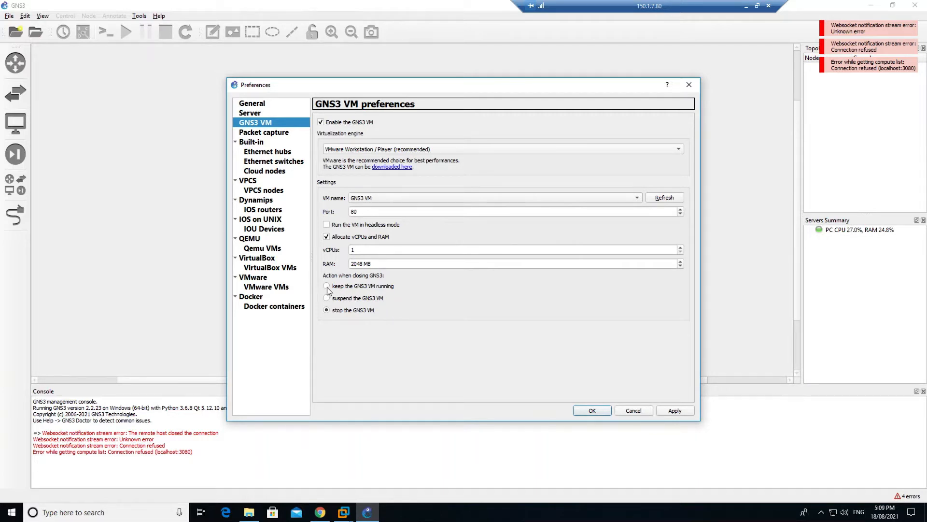
click(325, 286)
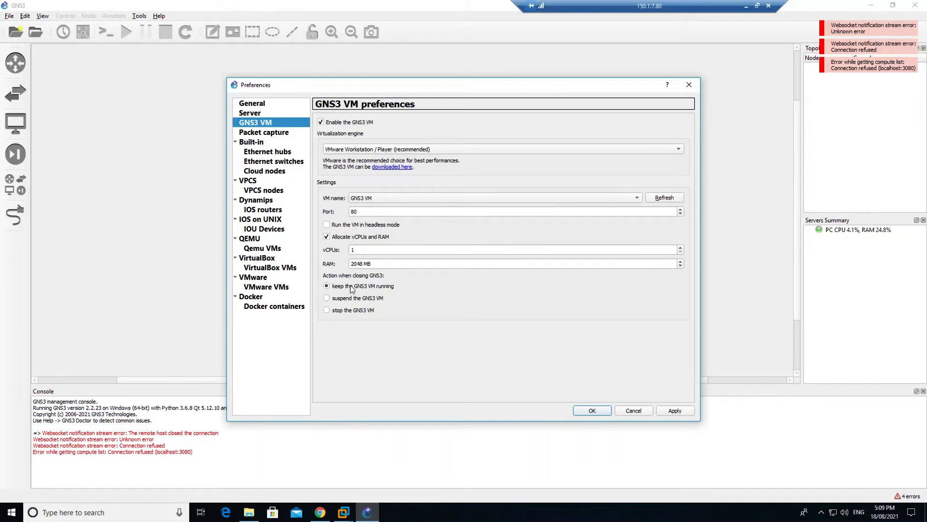
click(676, 409)
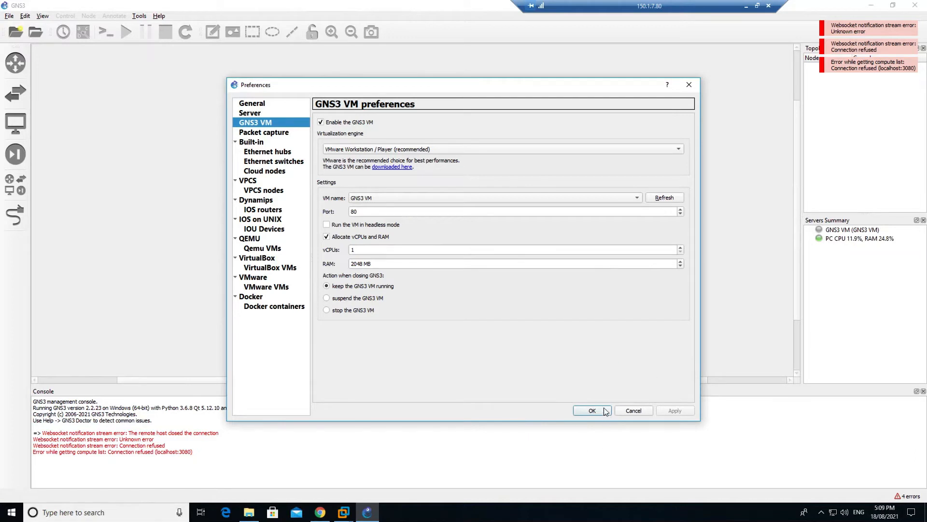
click(591, 410)
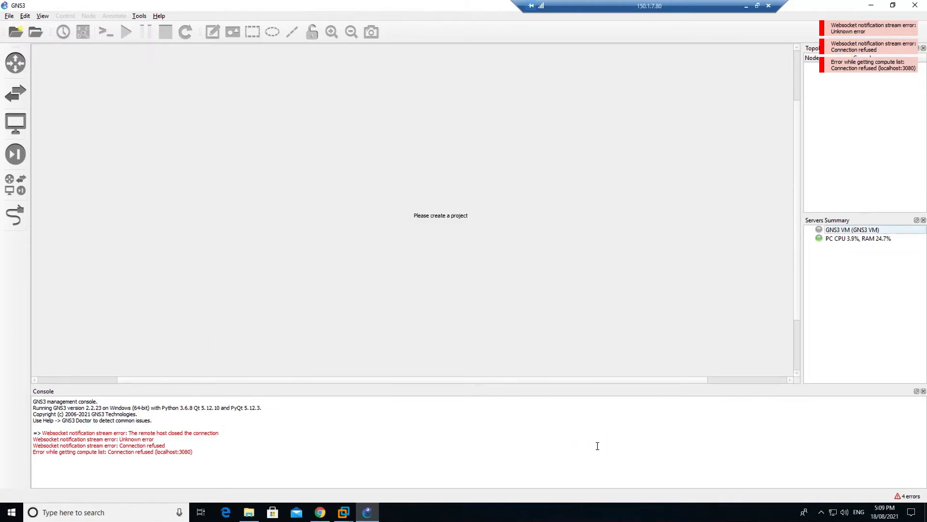
Create a new blank project named untitled, confirming the overwrite of the existing one
click(9, 16)
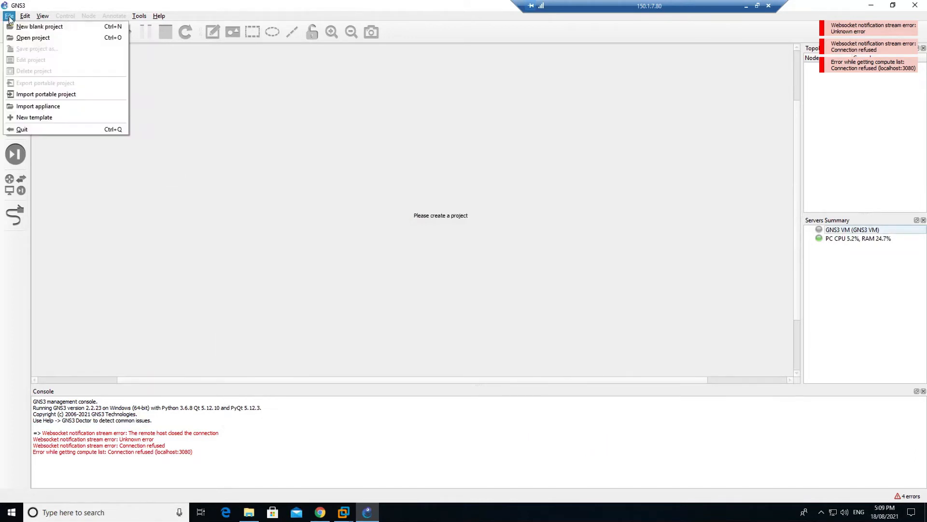
click(39, 26)
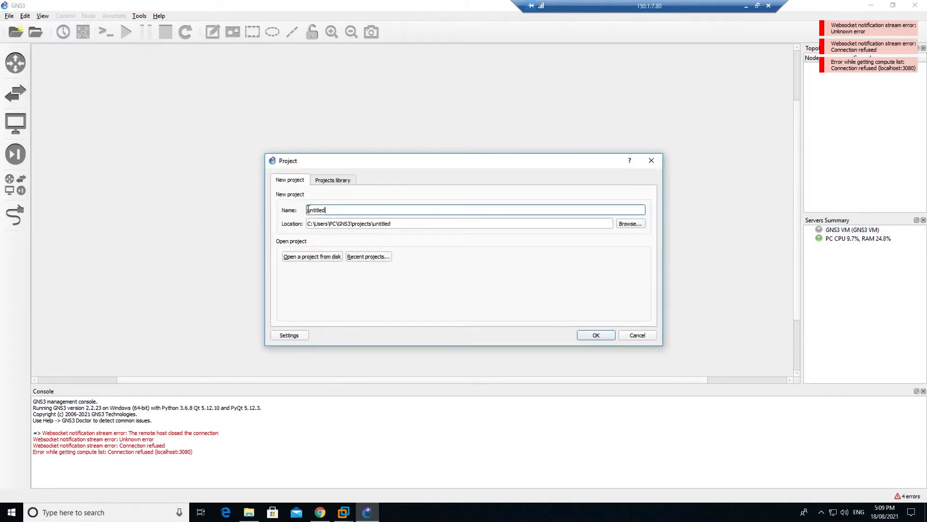
click(595, 335)
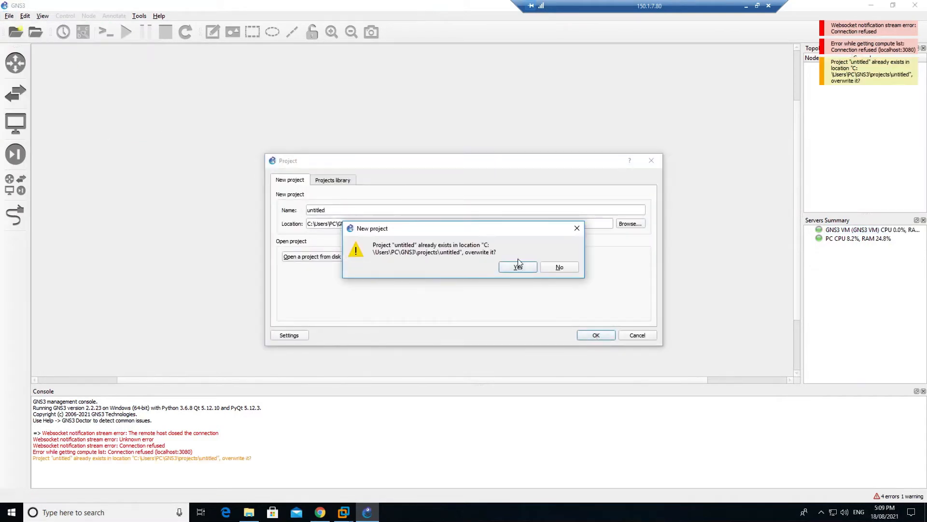
click(517, 266)
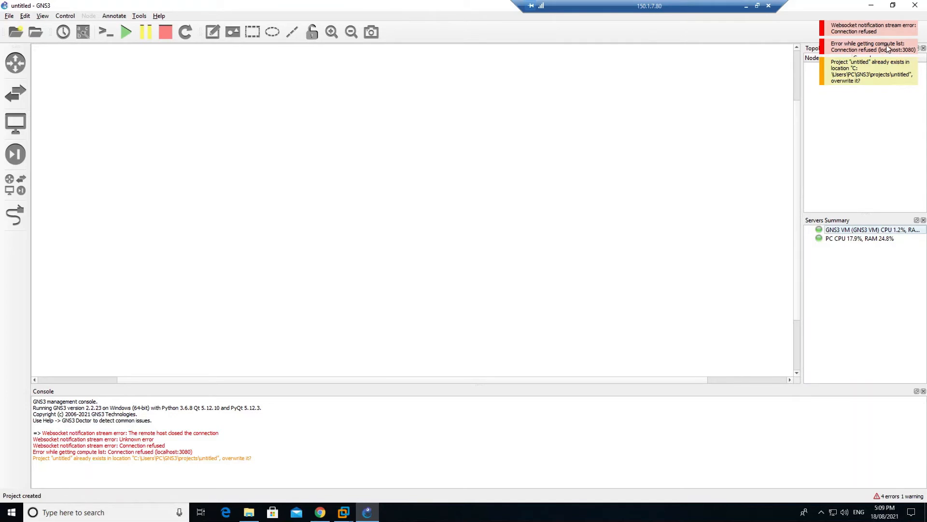